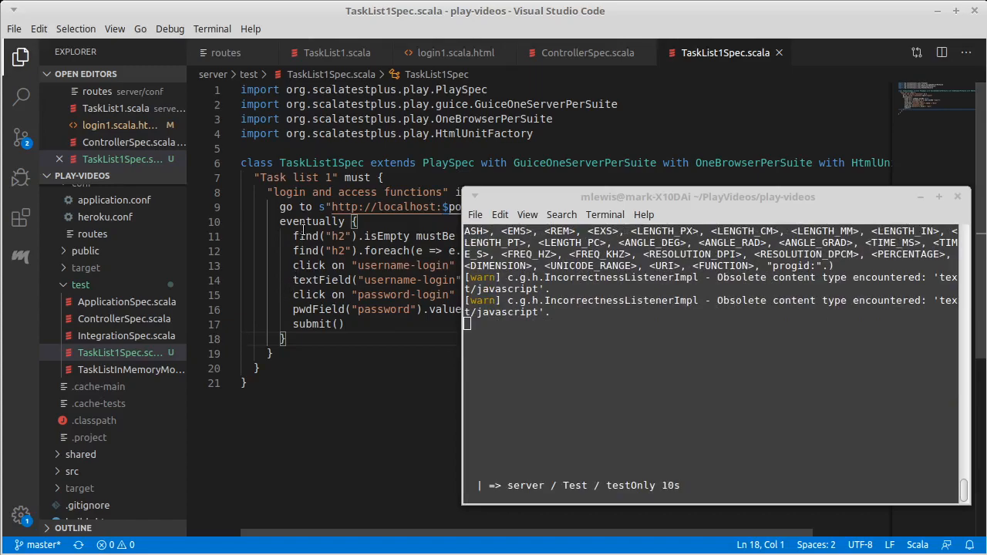
mouse_move(311, 324)
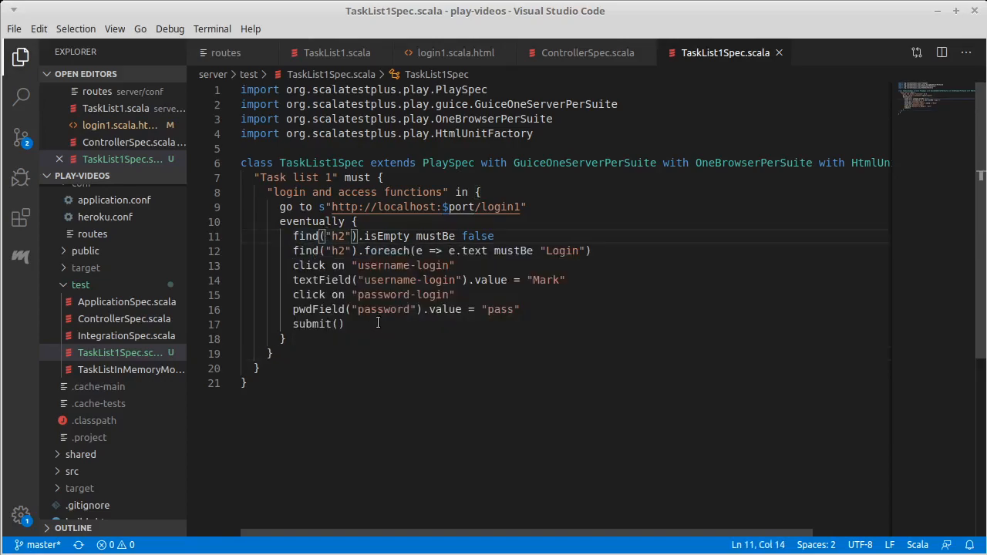
Select the "h2" string in the first find lookup of the test.
click(324, 236)
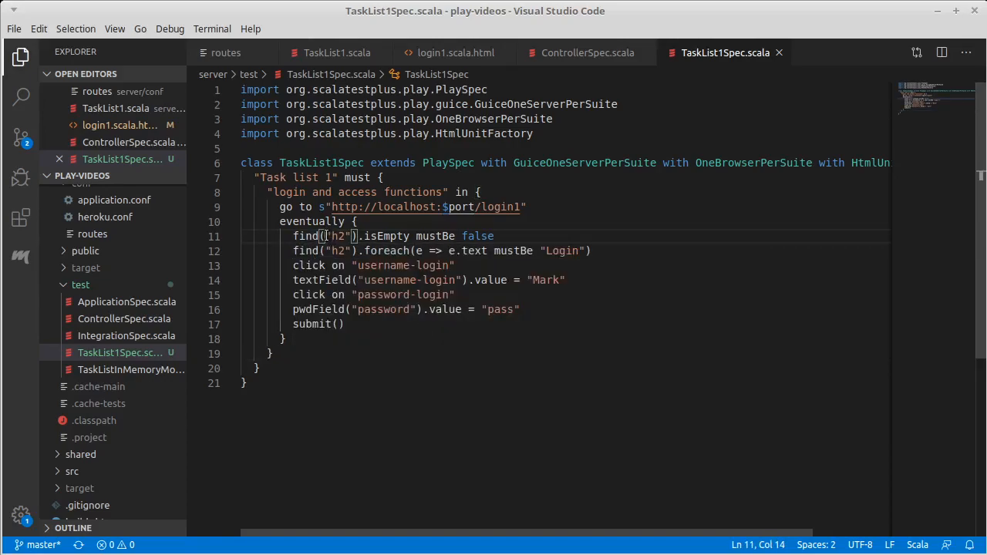
double_click(337, 236)
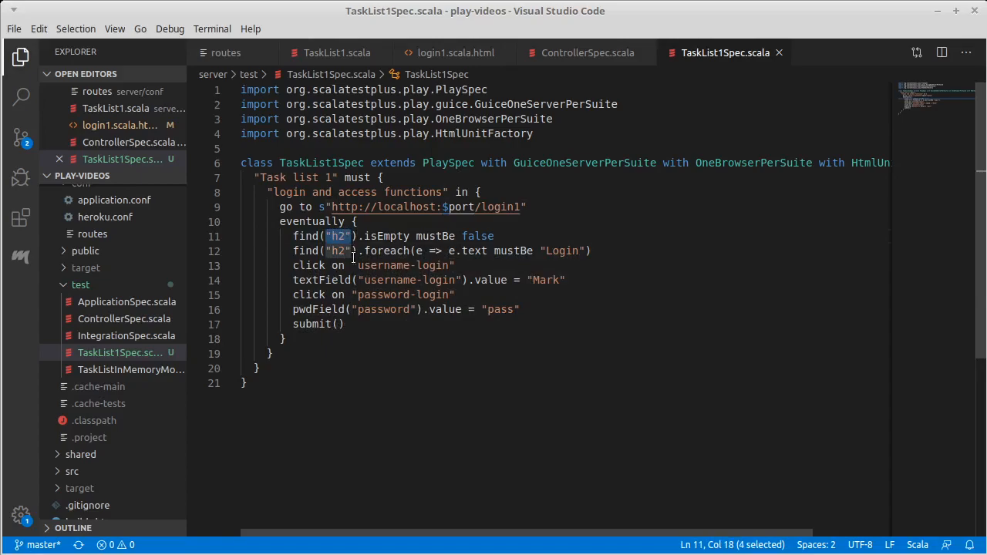
mouse_move(398, 366)
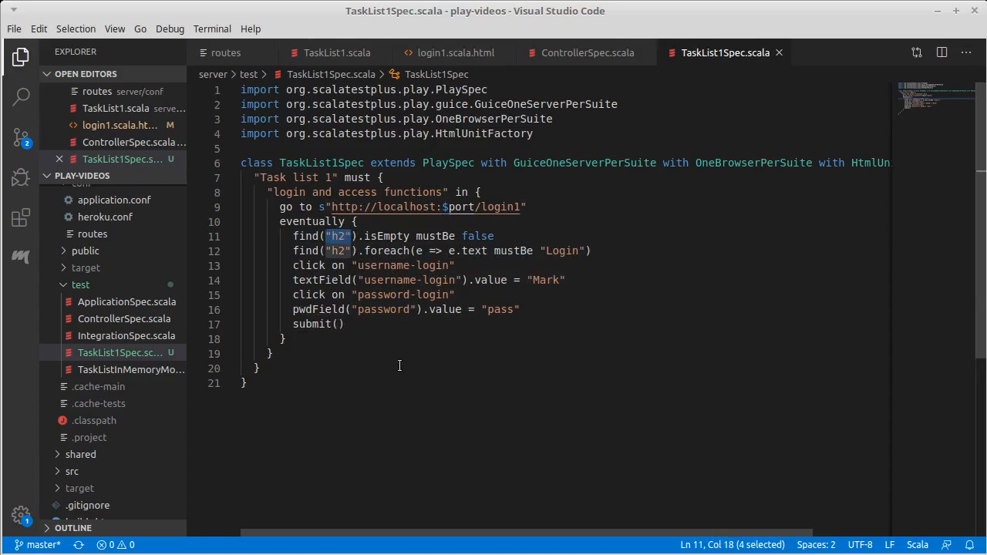
mouse_move(386, 363)
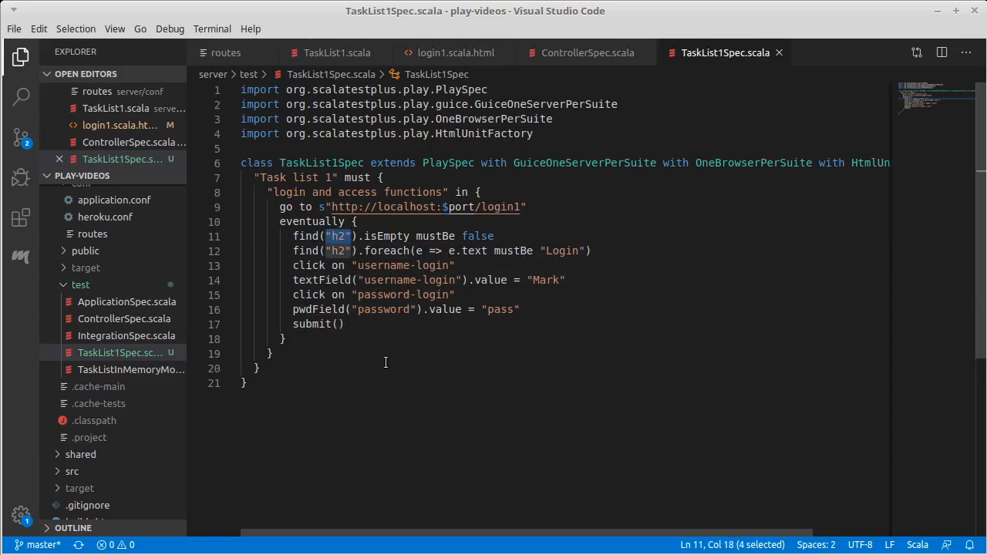
mouse_move(302, 259)
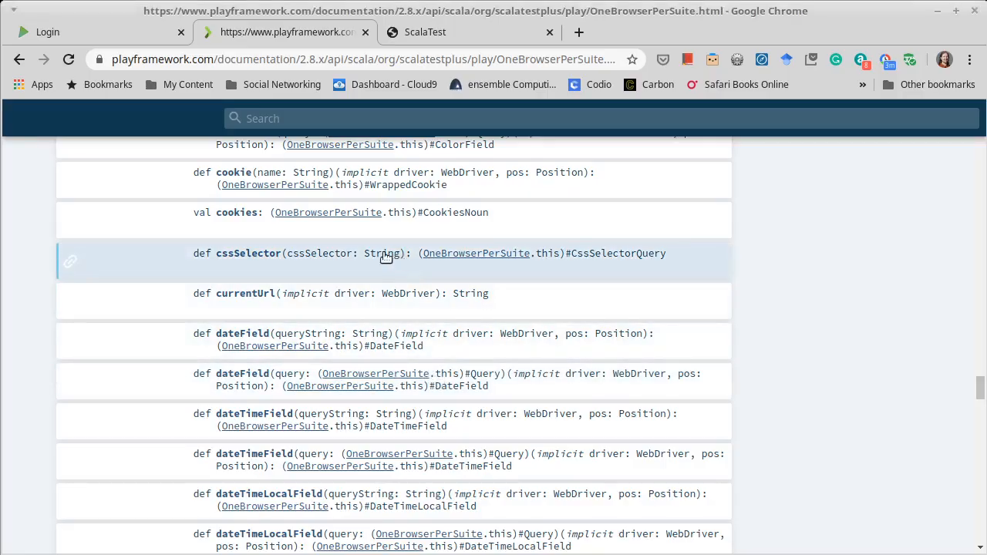
mouse_move(244, 268)
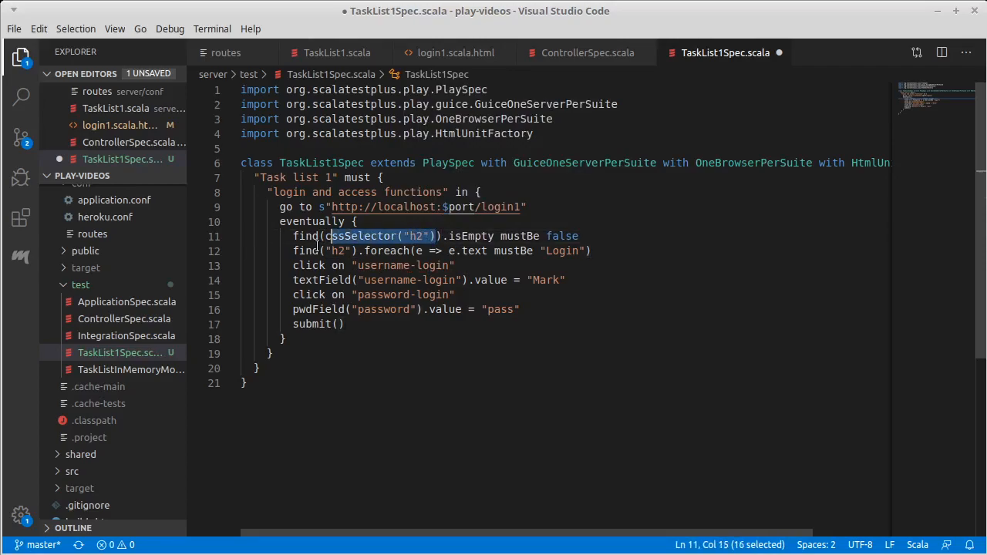
Replace the second find's plain "h2" with cssSelector("h2") and save the spec.
click(420, 250)
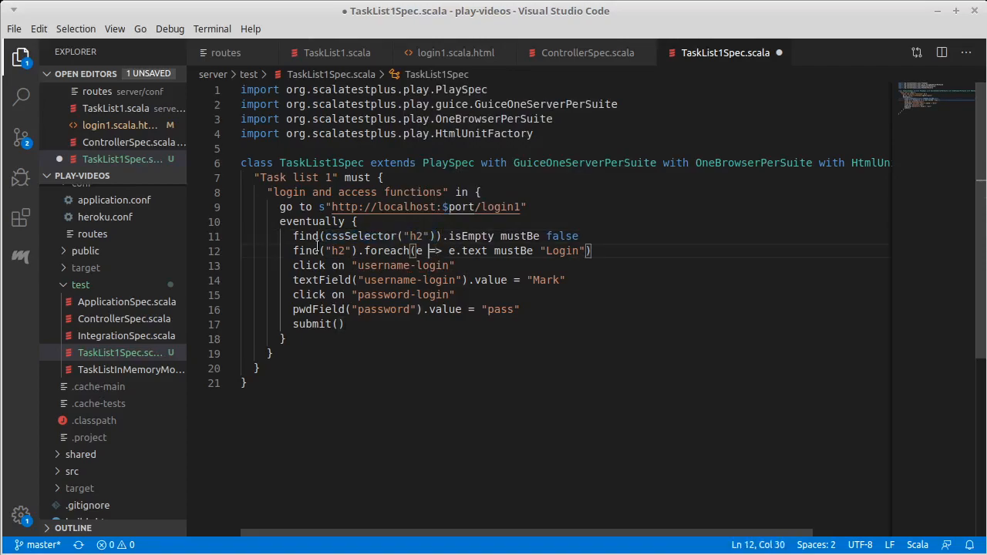
key(Backspace)
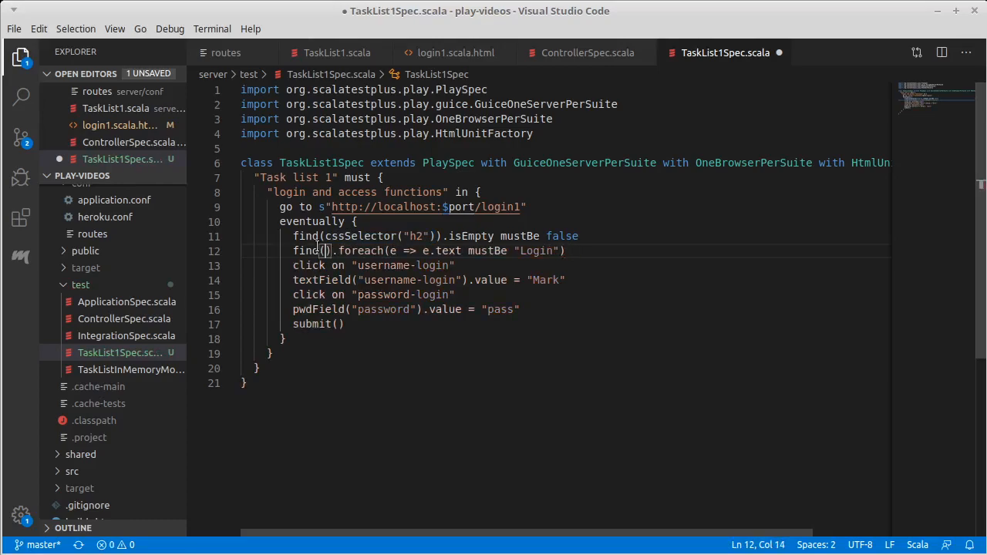
key(Ctrl+S)
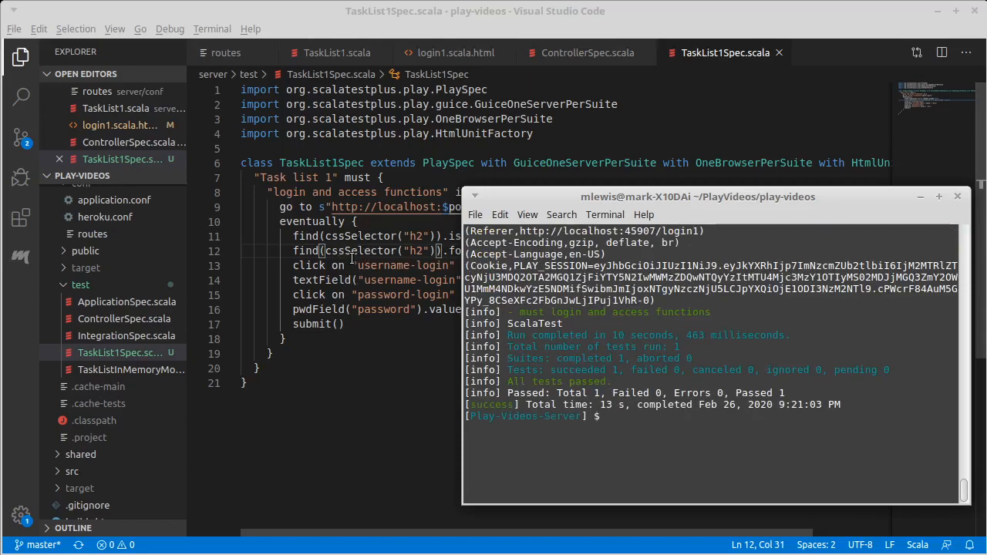
mouse_move(357, 360)
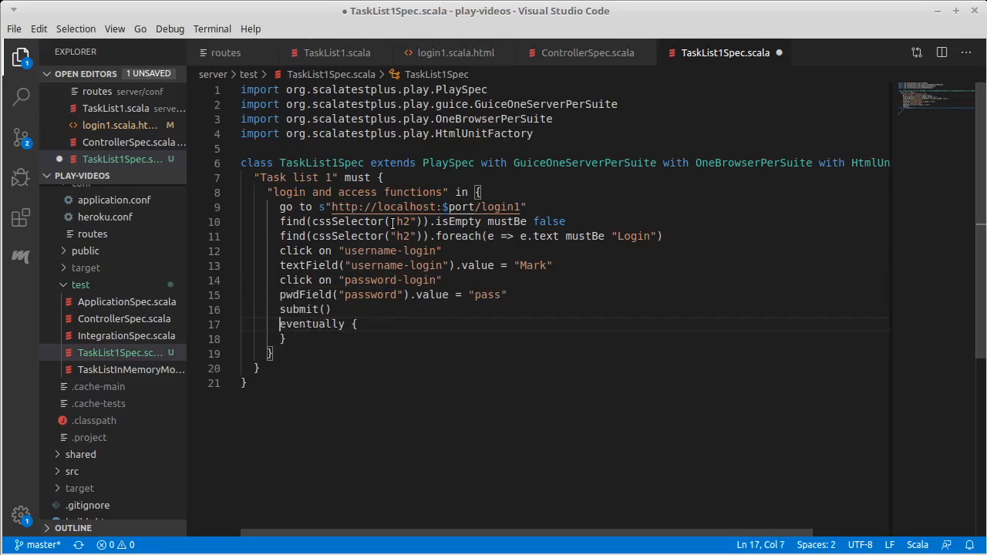
Save the restructured test and add pageTitle mustBe "Login" after the go to line.
key(ctrl+s)
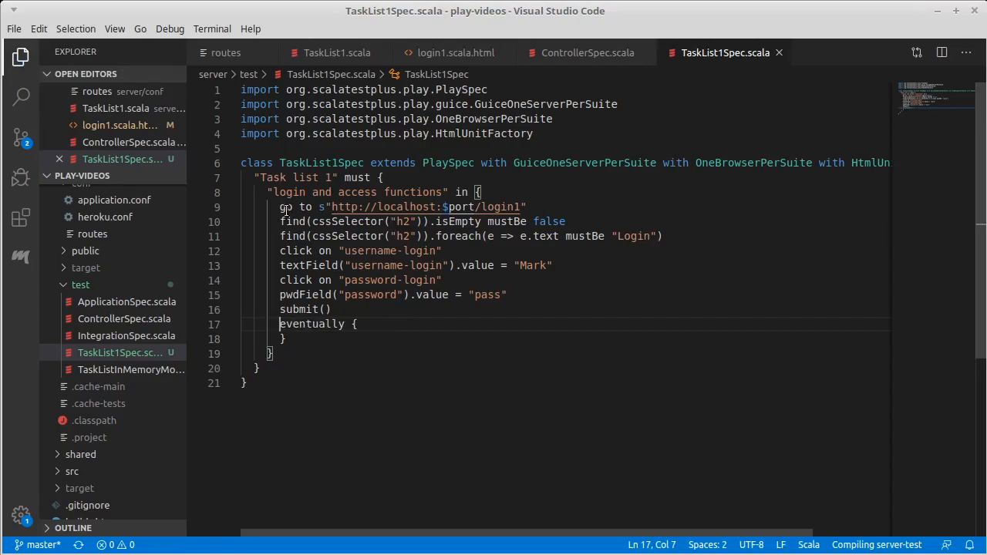
click(527, 206)
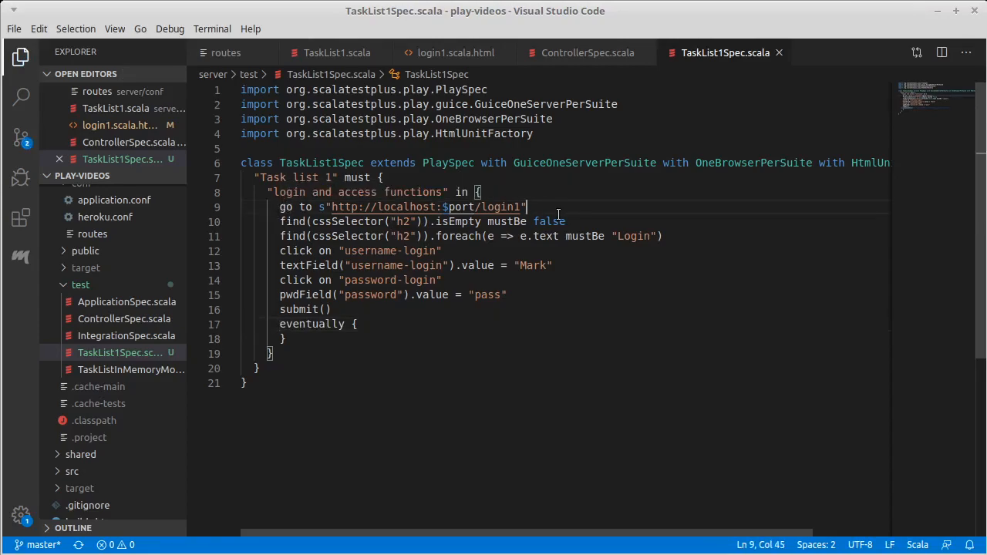
text(p)
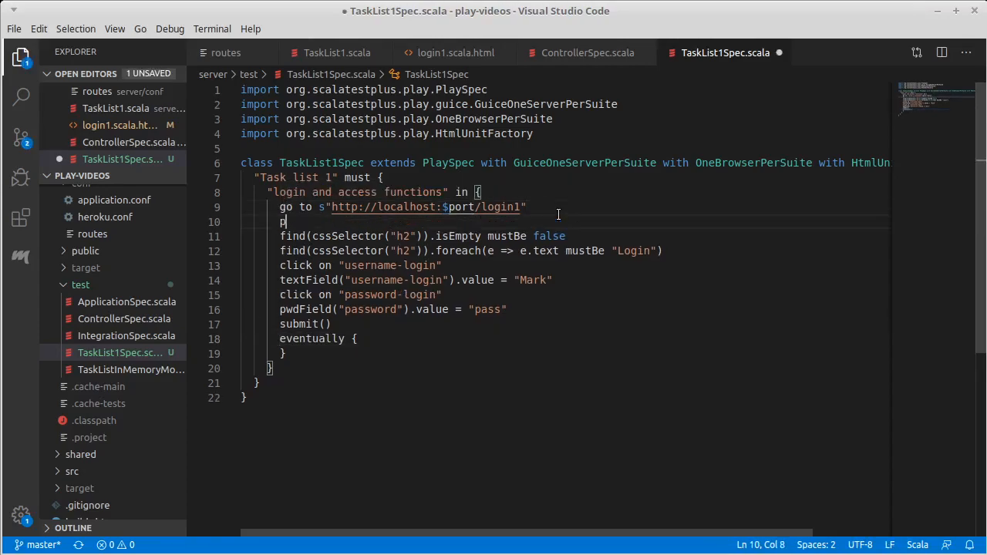
text(ageTitle)
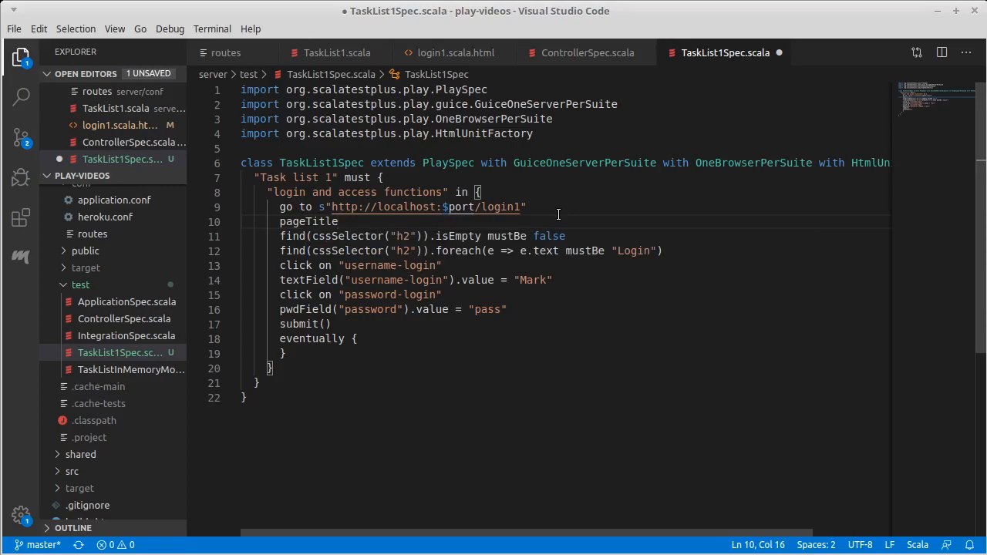
text(mustBe ")
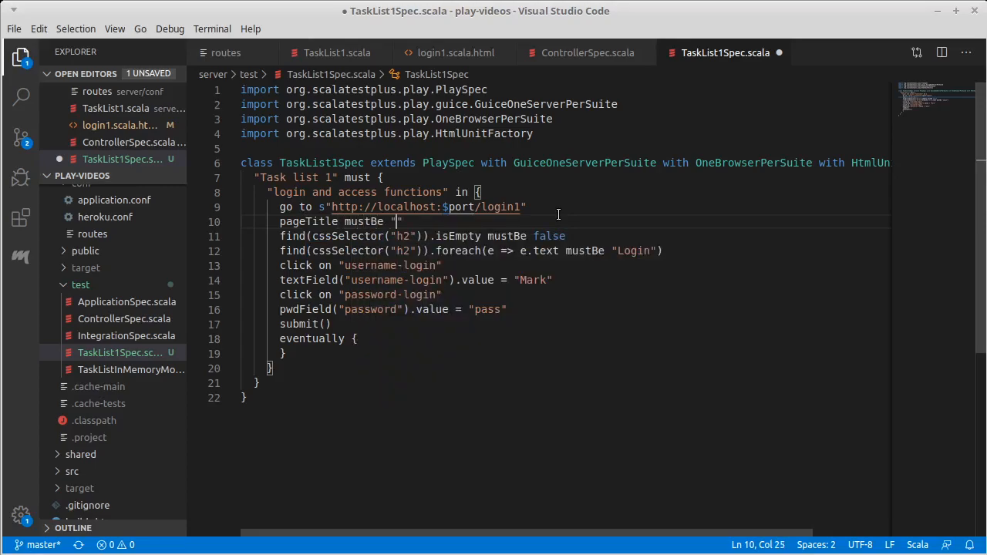
text(Login)
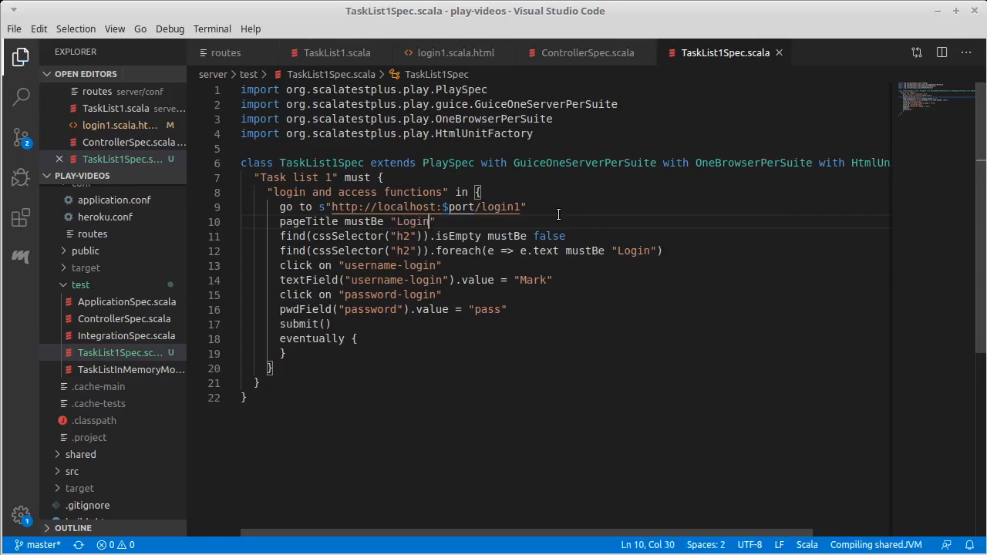
Compare against login1.scala.html's title, then return to TaskList1Spec.
click(454, 53)
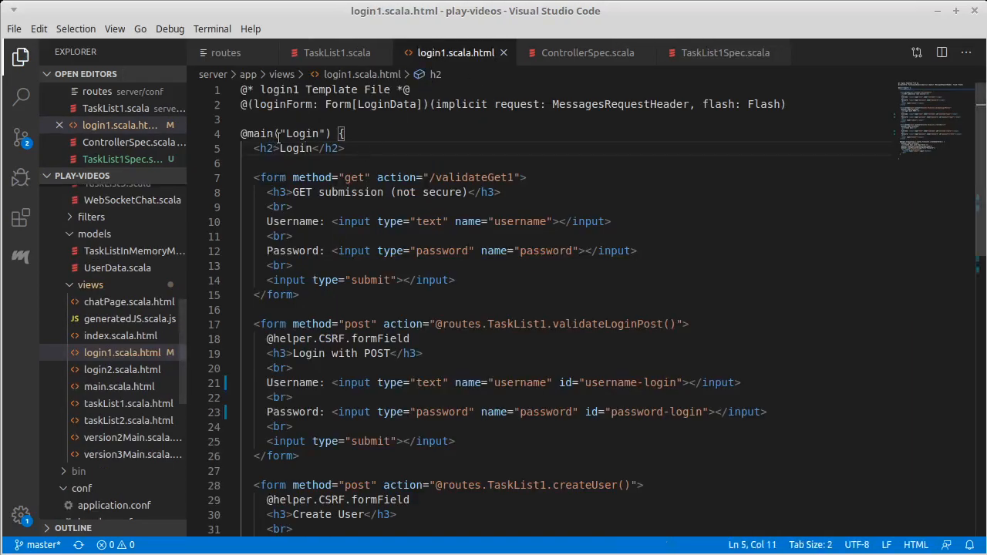
click(725, 53)
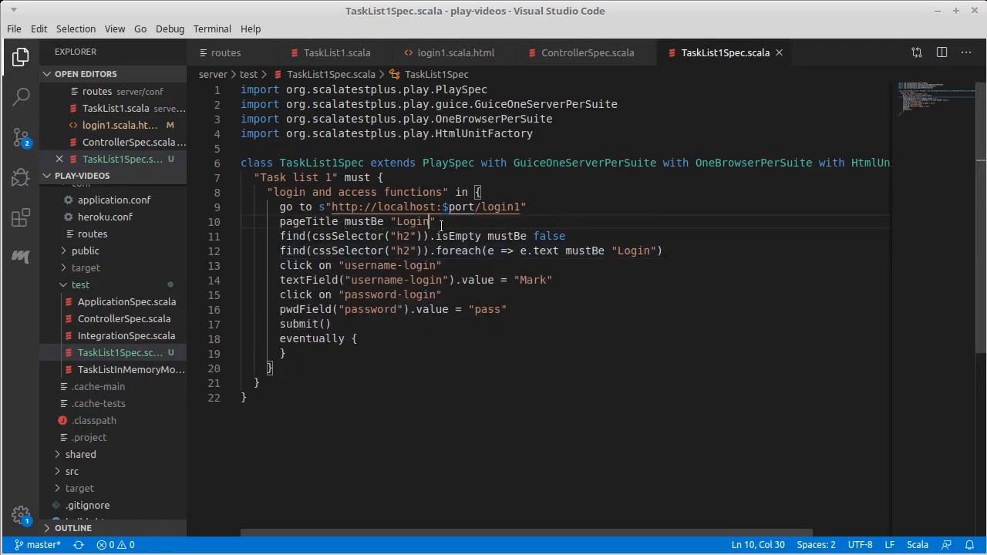
mouse_move(378, 239)
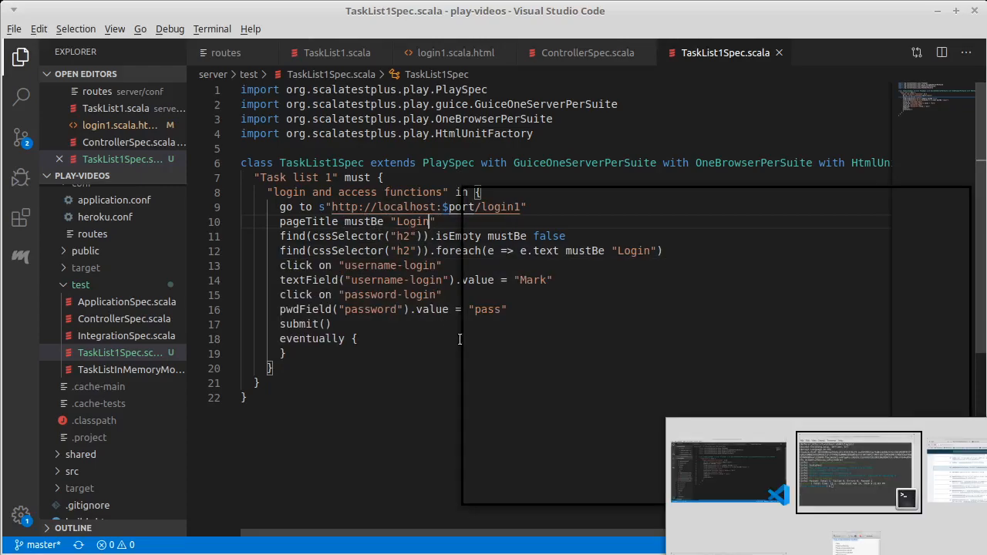
Review login1.scala.html and TaskList1.scala's login handling, then open taskList1.scala.html.
click(858, 470)
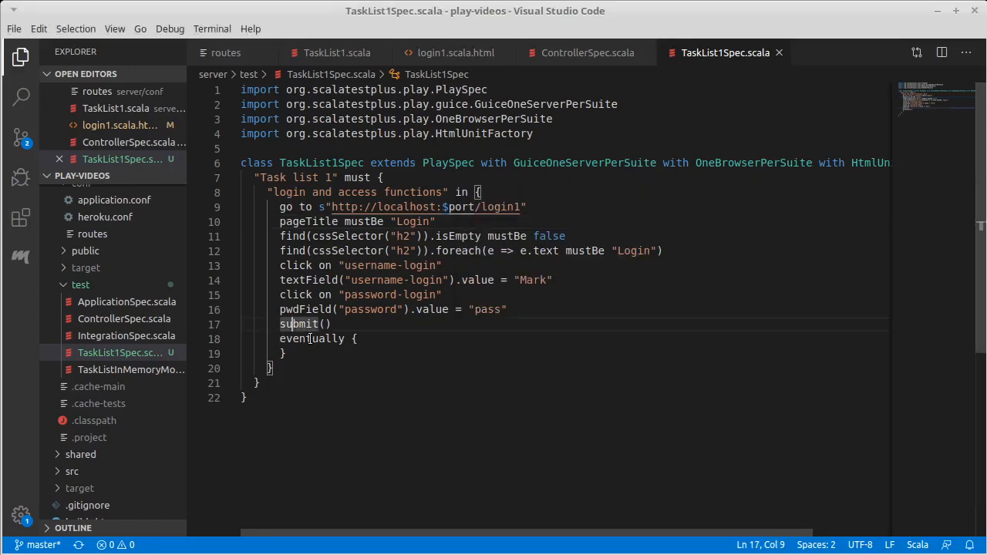
click(455, 52)
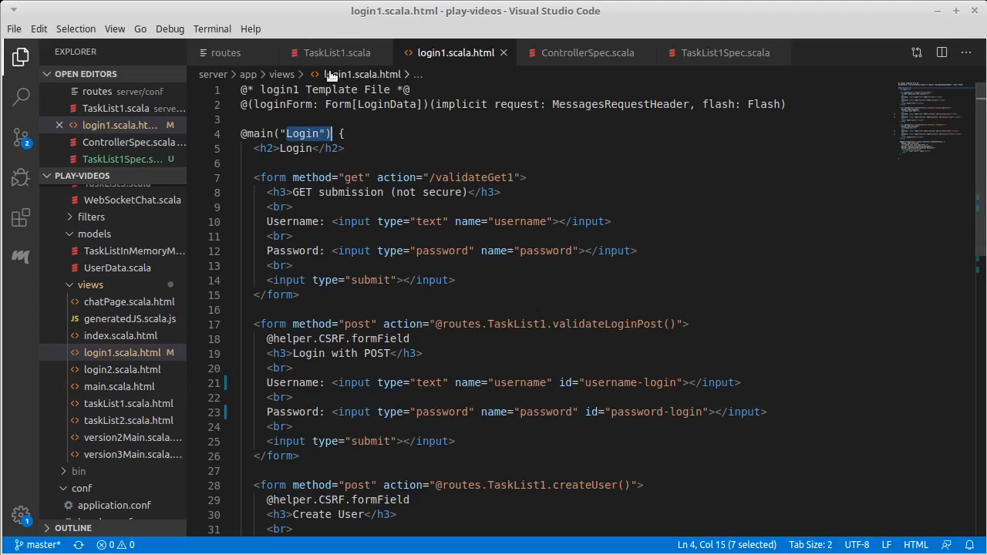
click(337, 52)
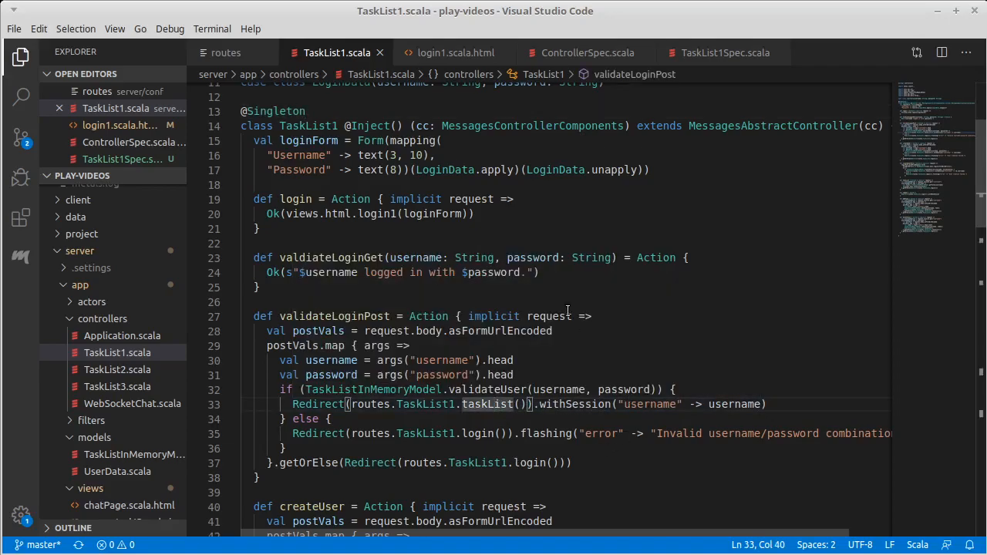
mouse_move(108, 438)
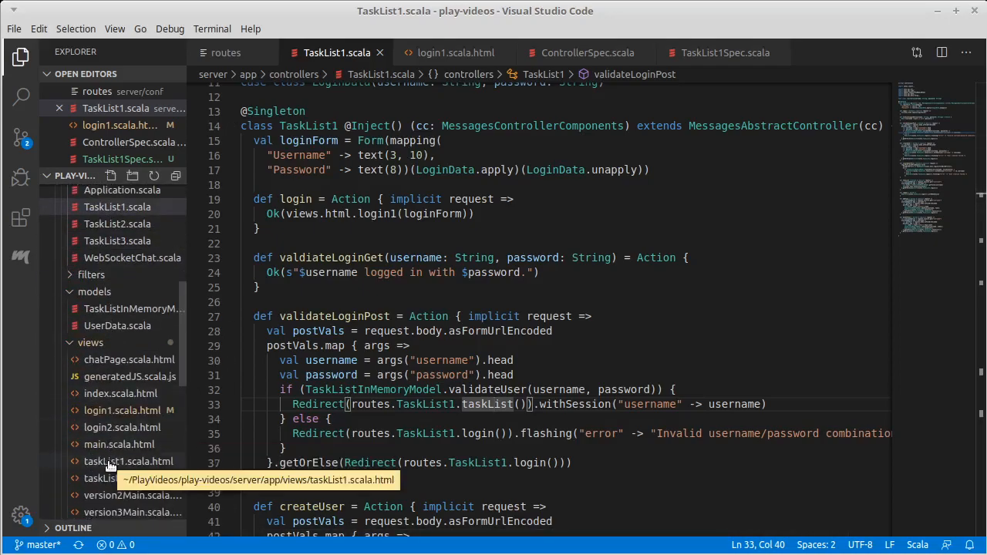
click(130, 478)
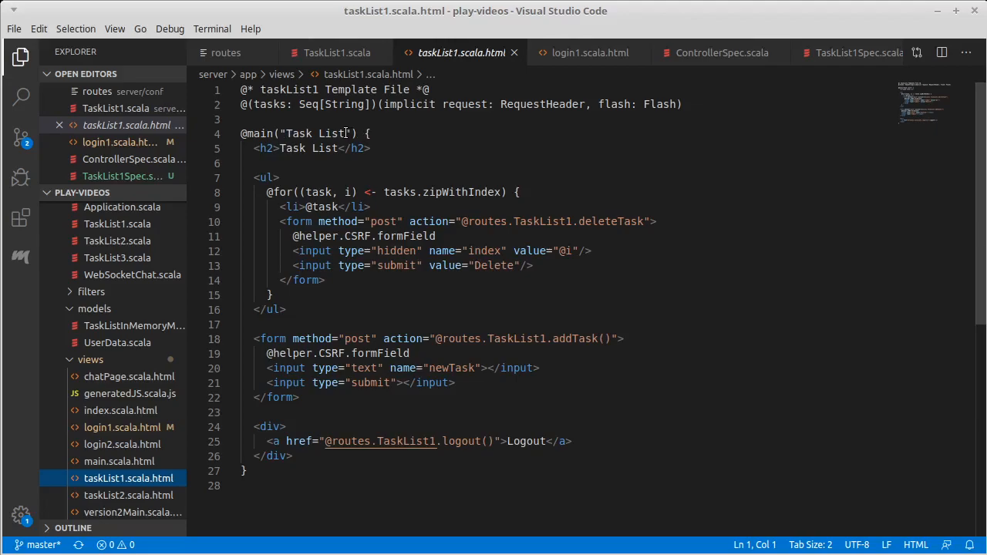
mouse_move(463, 157)
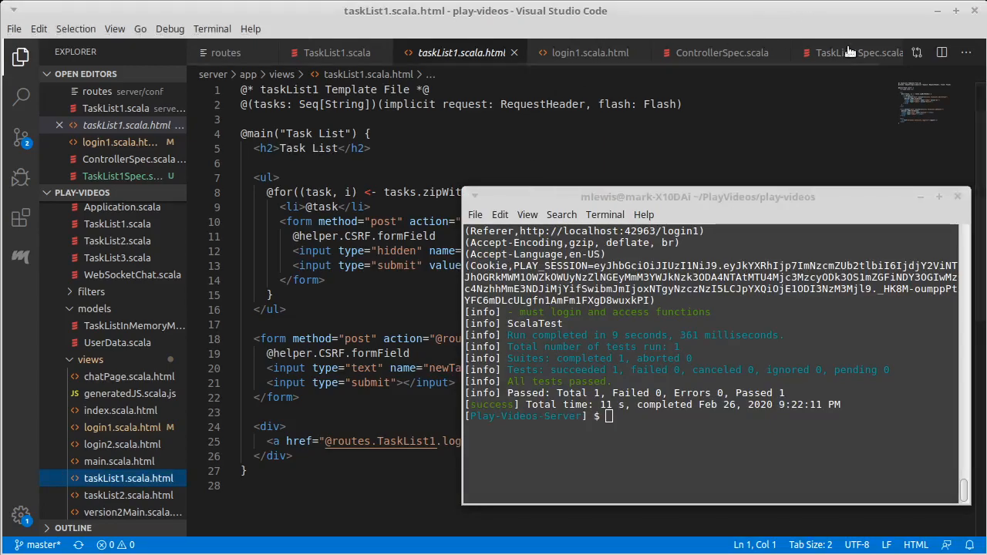
Copy the title and h2 checks into the eventually block, expecting "Task List".
click(836, 52)
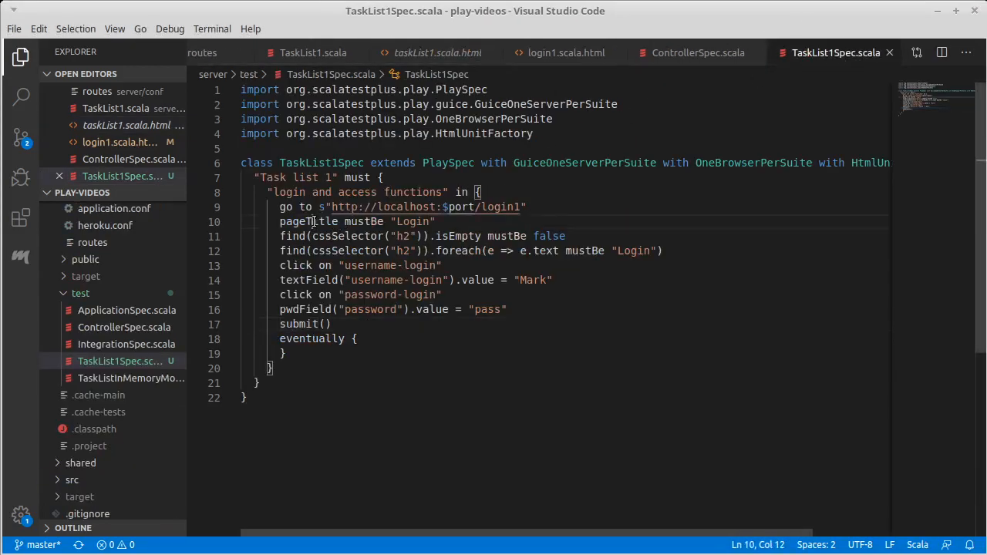
drag(281, 222, 240, 265)
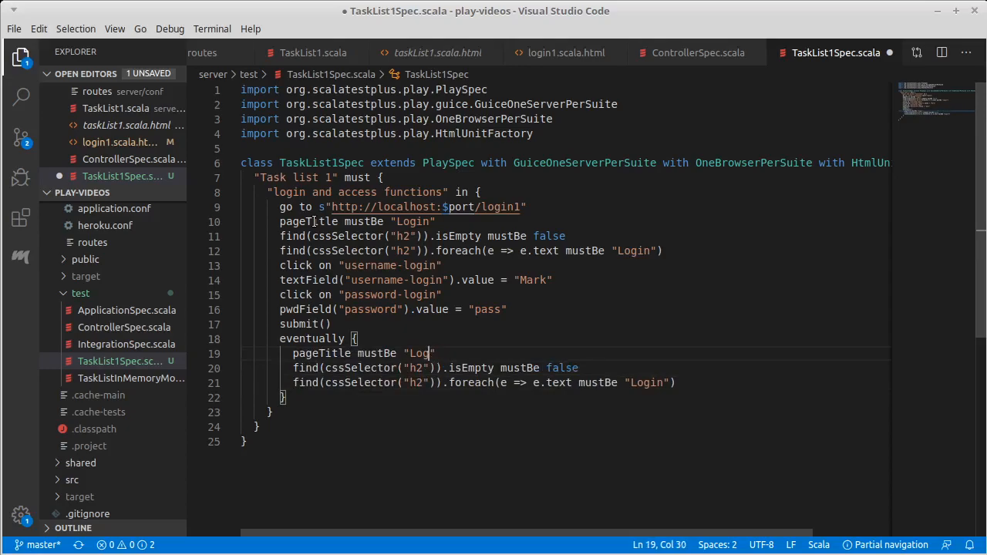
text(Task)
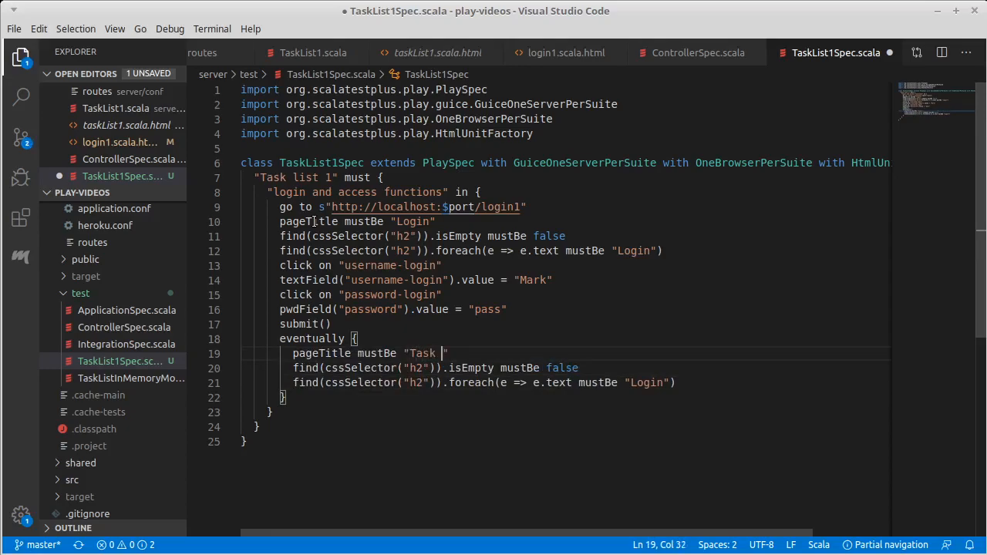
text(List)
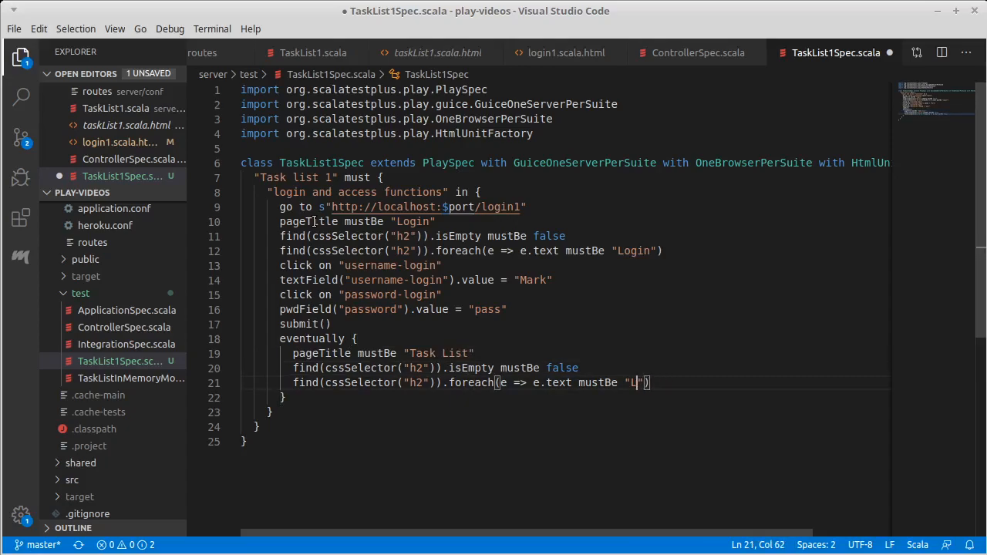
text(ask)
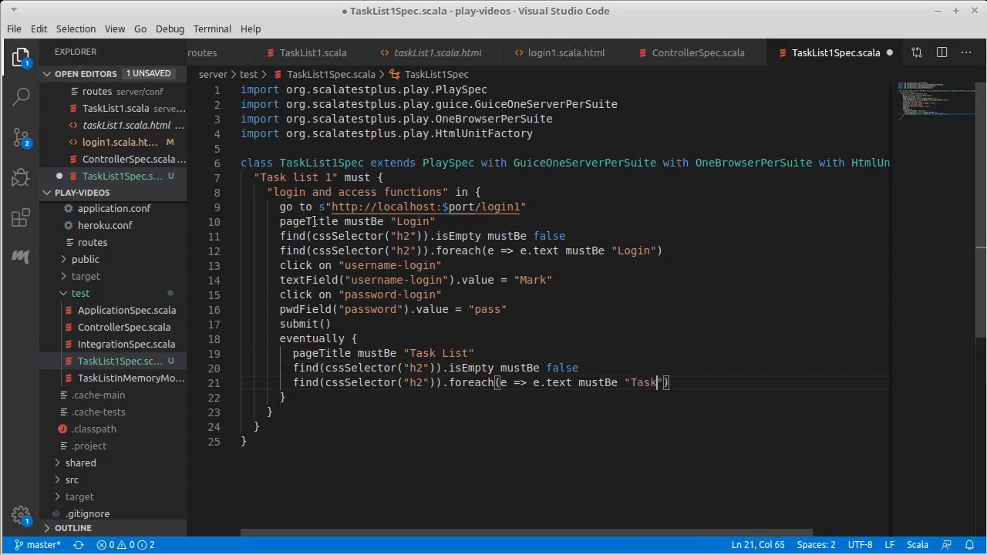
text(Lisr)
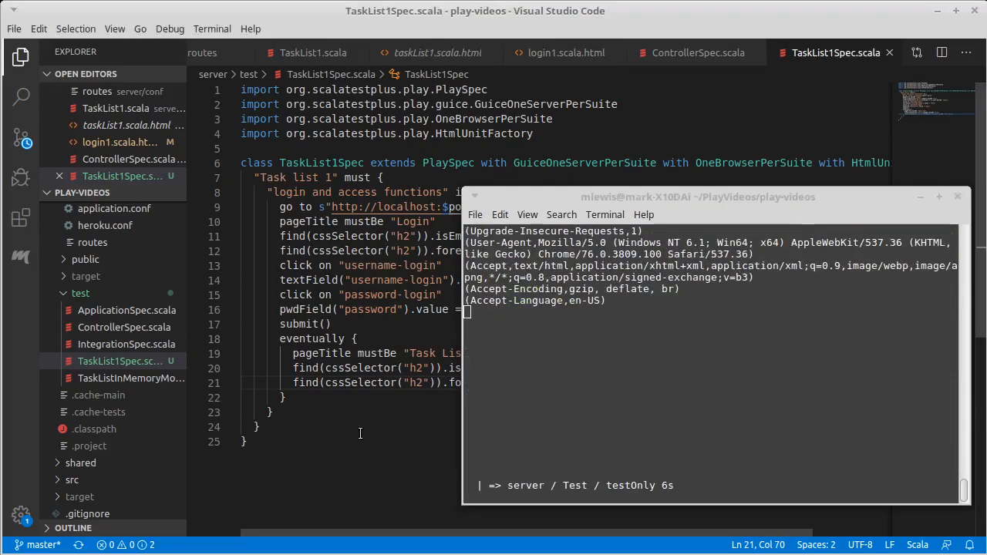
Check the taskList1.scala.html template and return to TaskList1Spec.
click(436, 52)
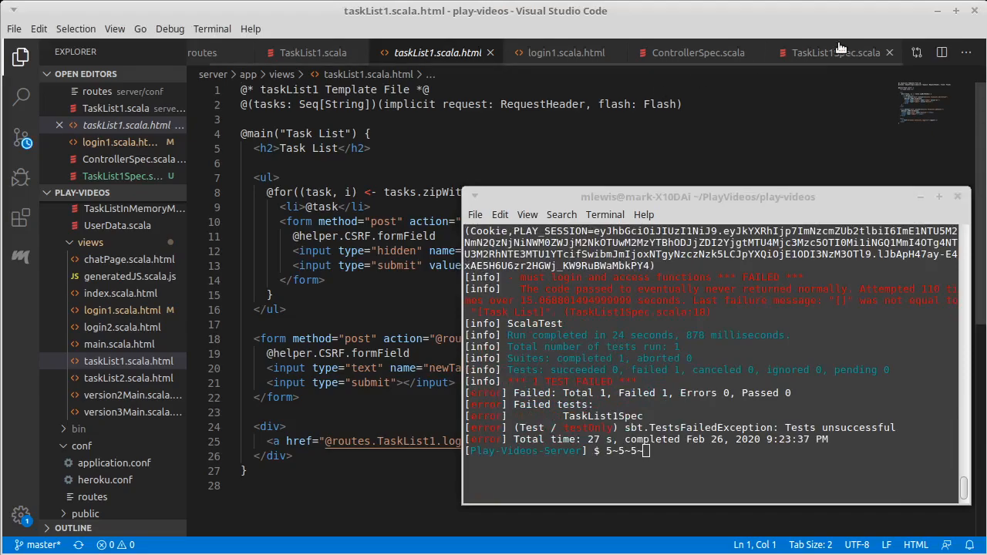
click(836, 52)
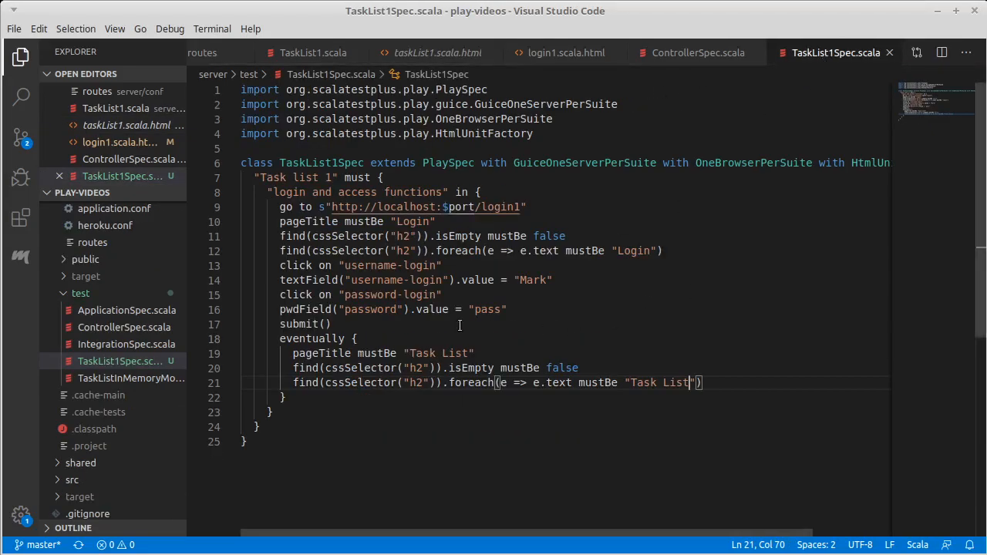
mouse_move(399, 339)
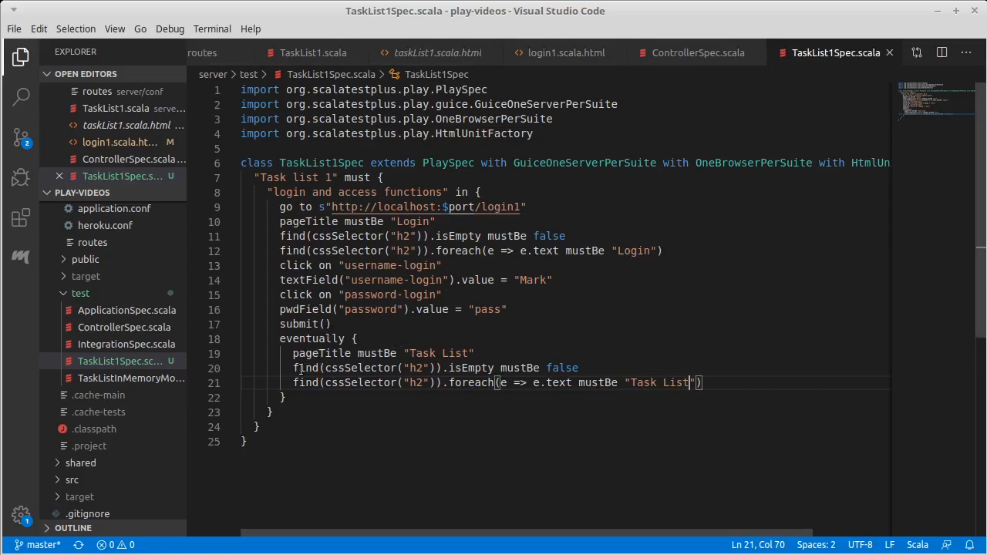
mouse_move(383, 382)
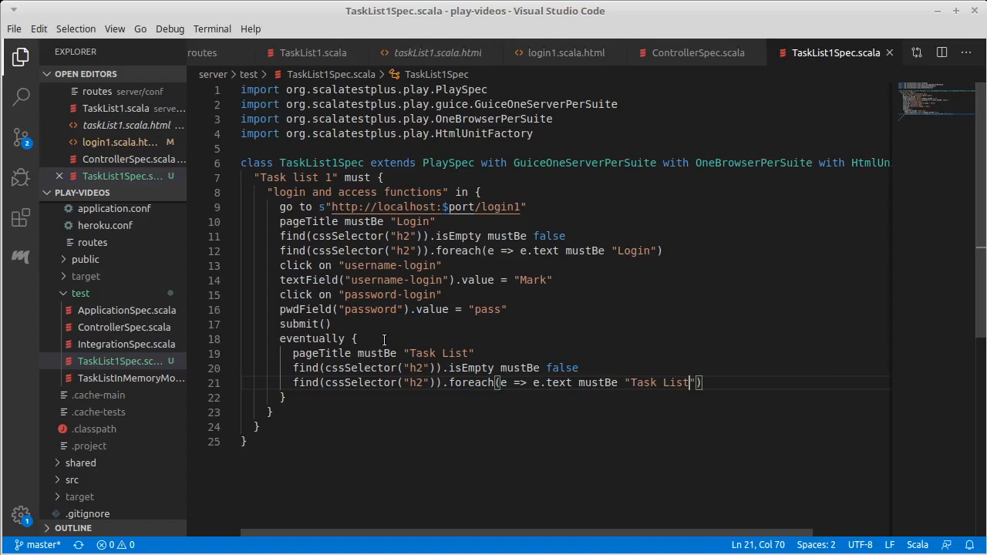
Add println("In eventually"), println("title passed") and println("h2 found") between the eventually checks.
click(354, 339)
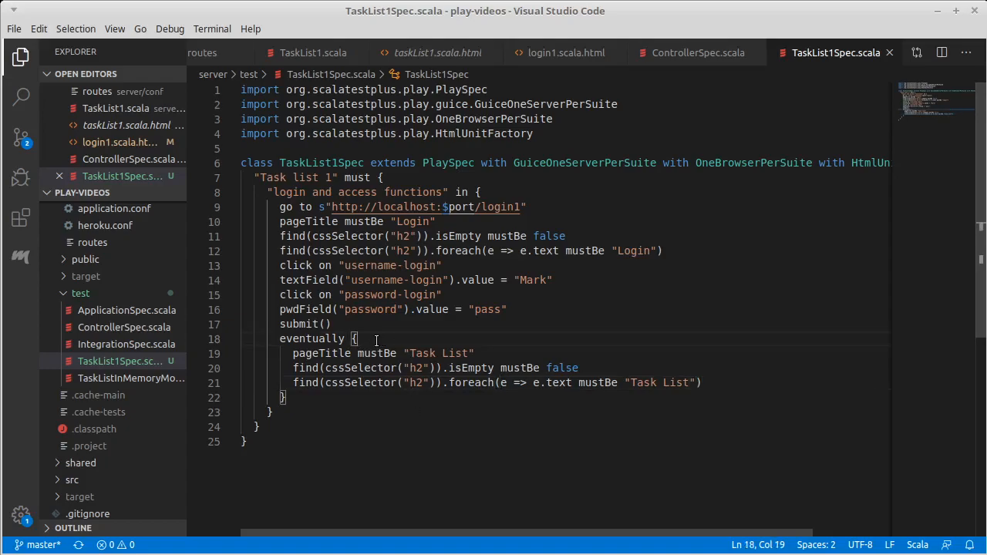
text(println("In eventually)
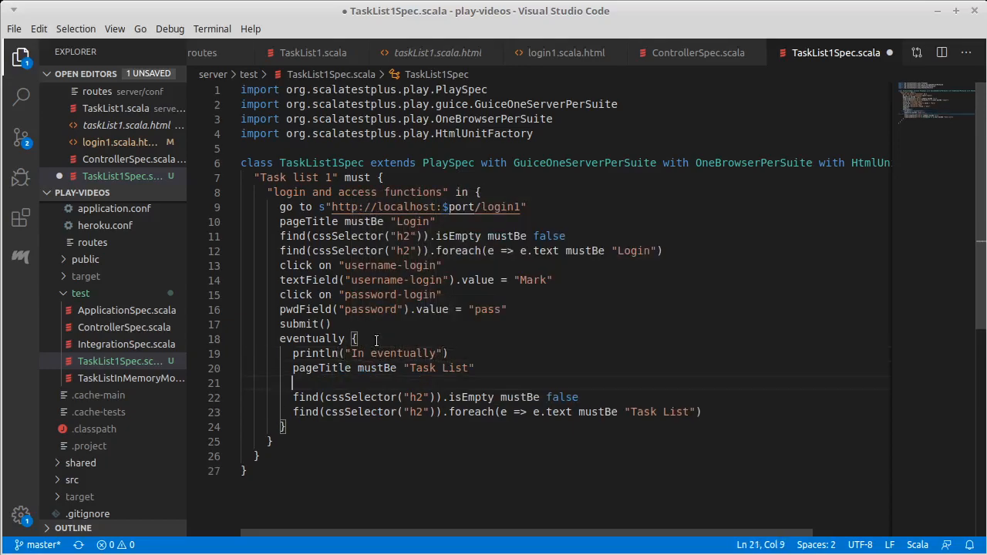
text(println("title passed)
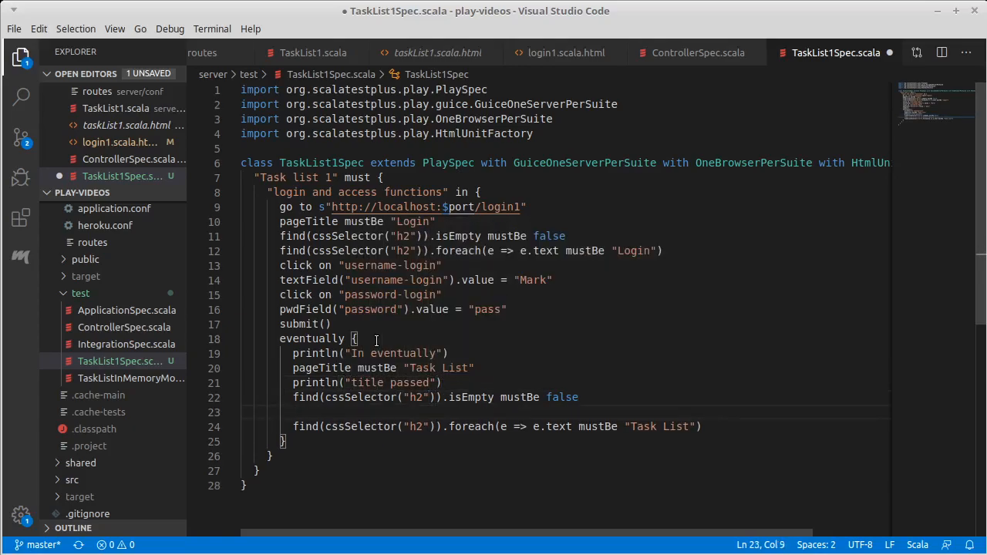
text(println(""))
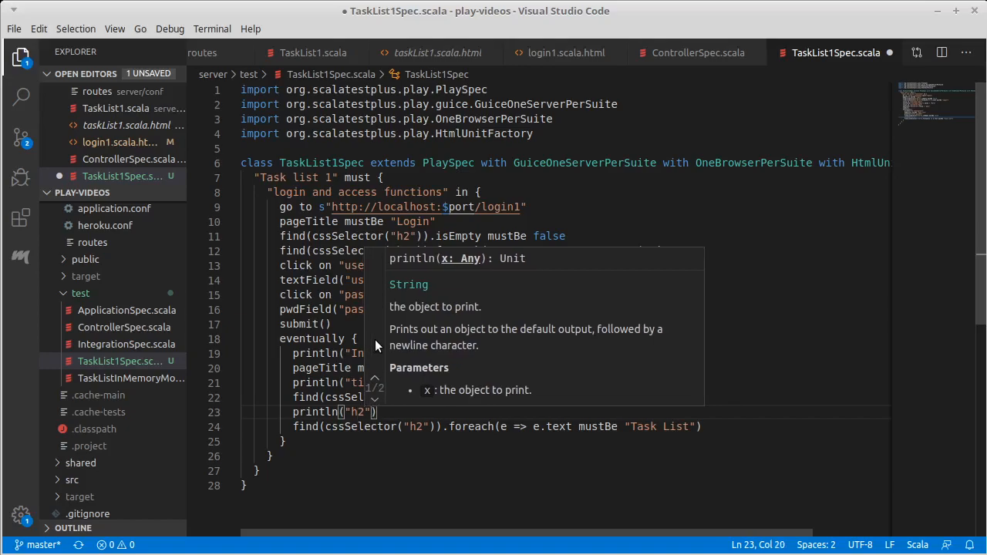
text(h2 found)
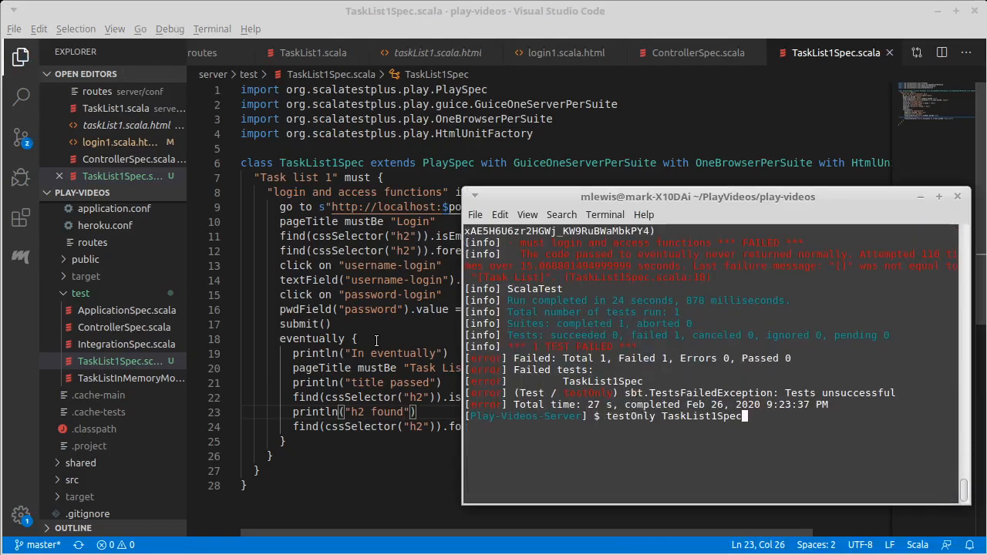
Run testOnly TaskList1Spec in the sbt terminal with the debug prints.
key(Return)
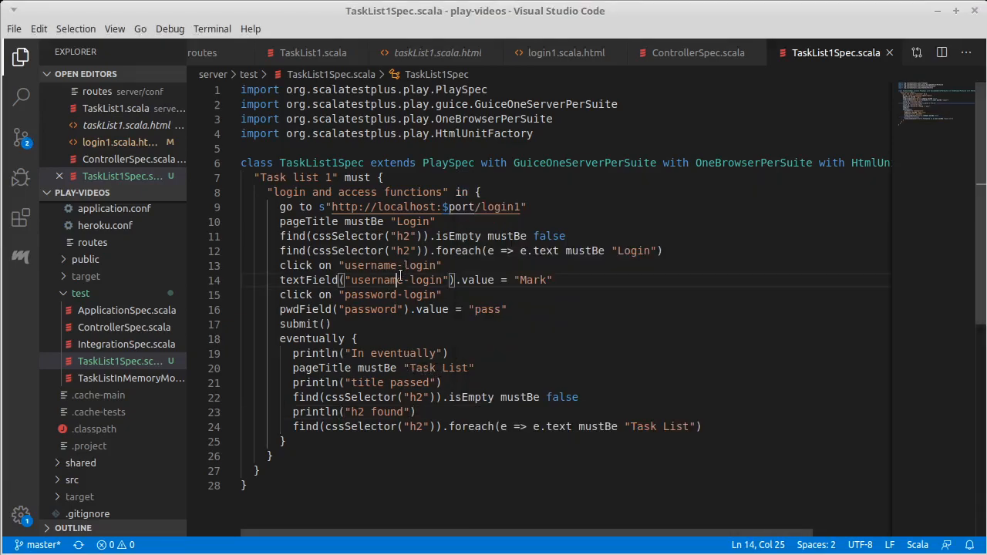
mouse_move(559, 318)
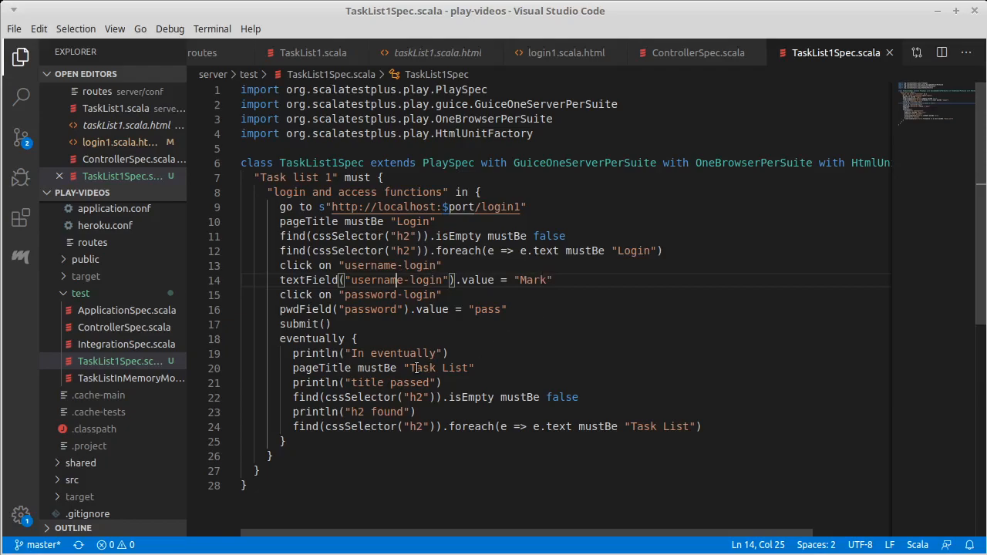
Change the eventually block's expected title from "Task List" to "Login" and rerun testOnly TaskList1Spec.
double_click(440, 367)
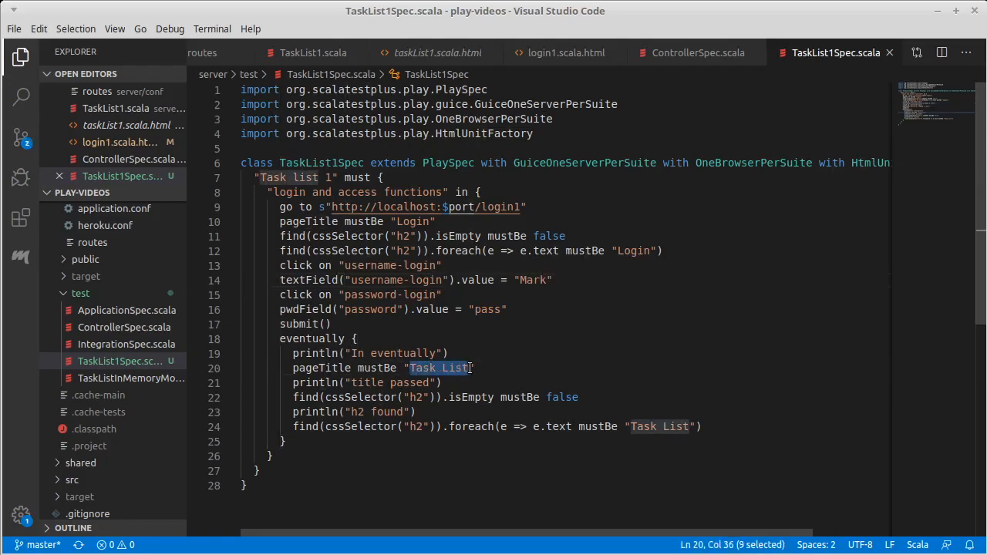
text(Login)
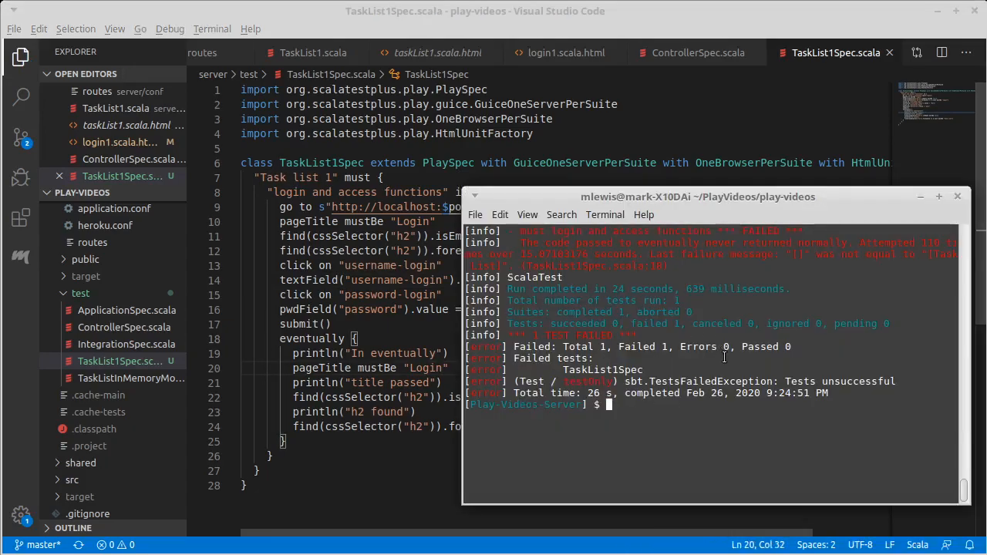
text(testOnly TaskList1Spec)
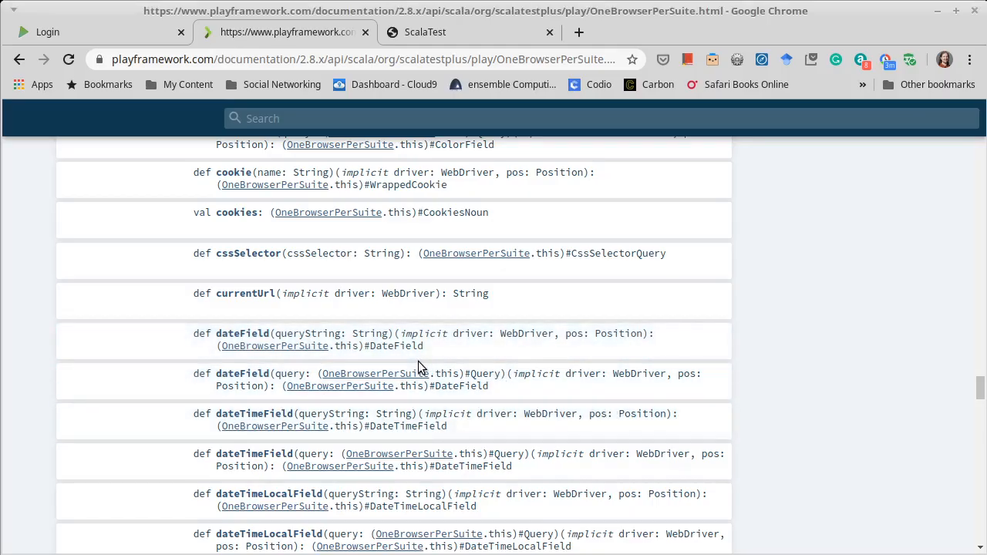
Scroll the OneBrowserPerSuite Scaladoc to the clickOn and currentUrl browser methods.
scroll(up, 3)
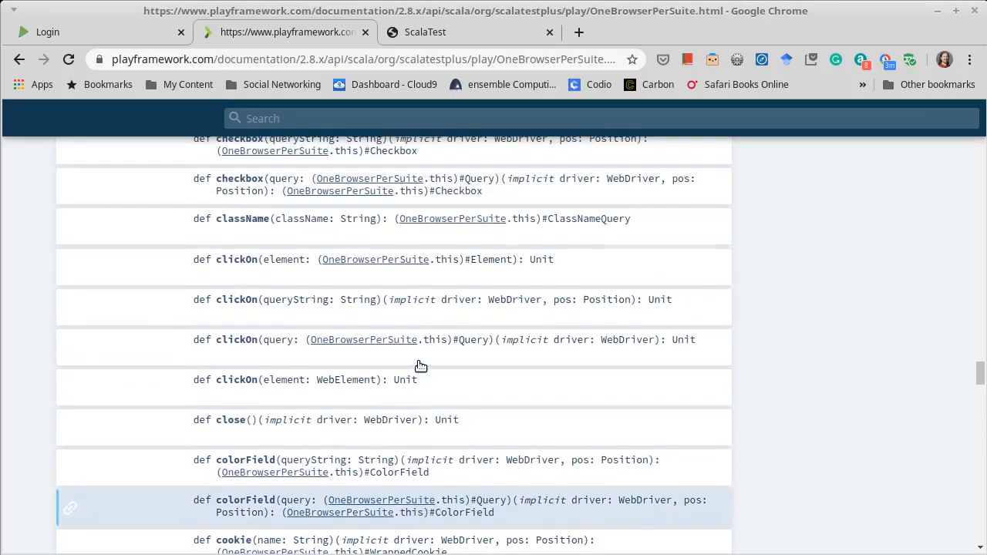
scroll(down, 3)
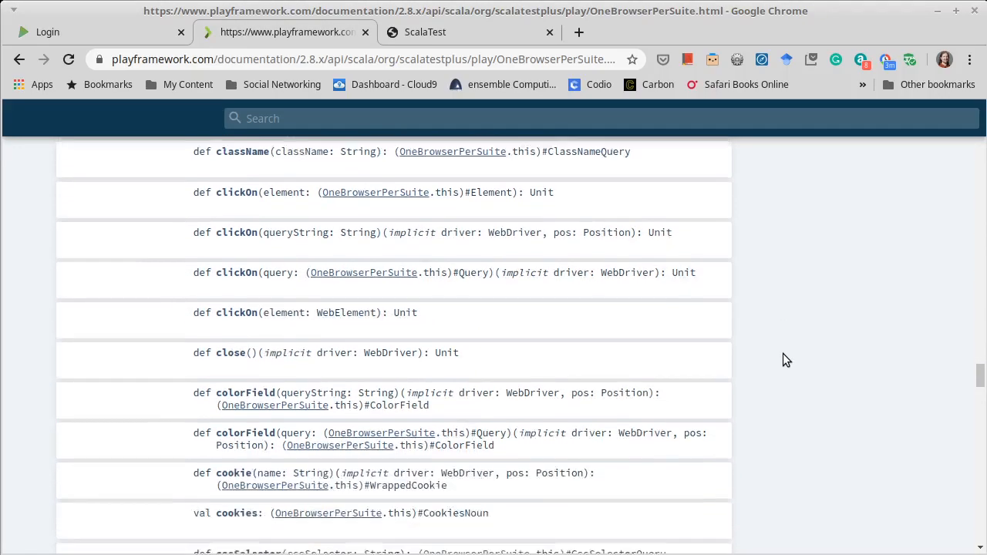
scroll(down, 3)
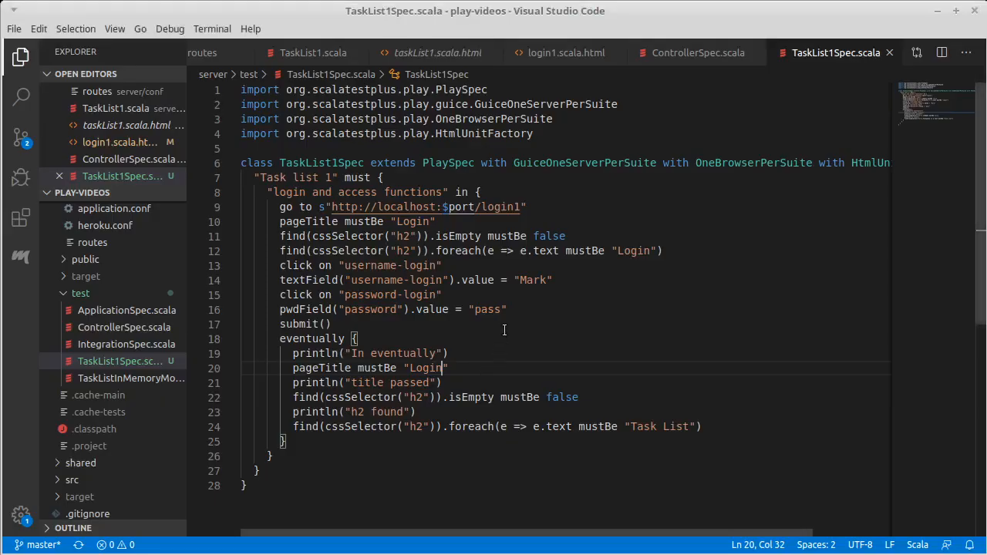
mouse_move(469, 351)
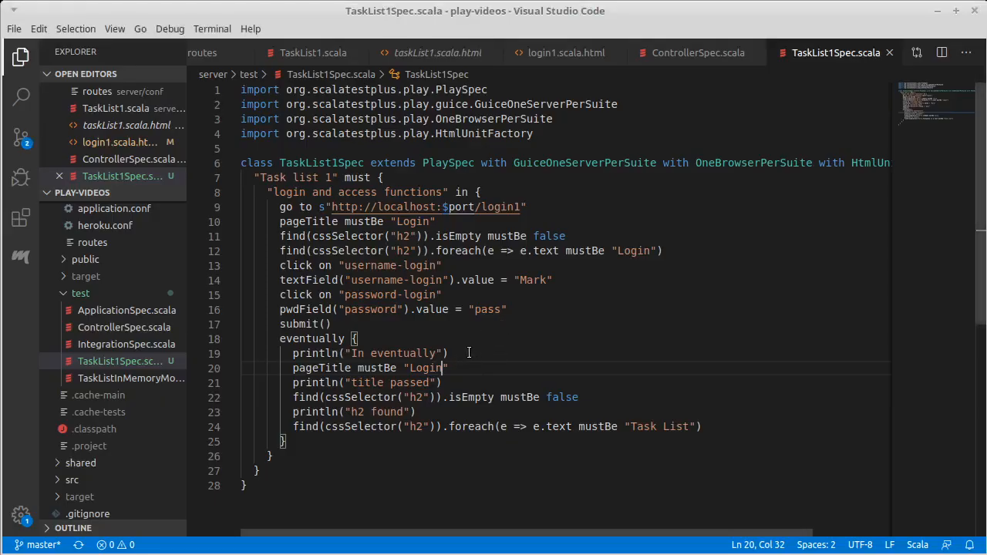
Start a println(currentUrl) line right after the "In eventually" message.
text(println)
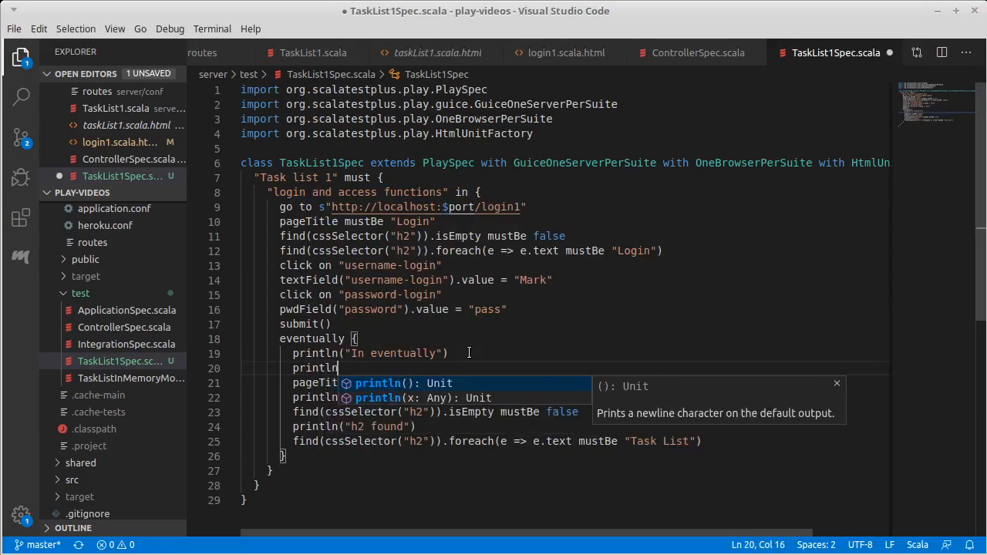
text((cu)
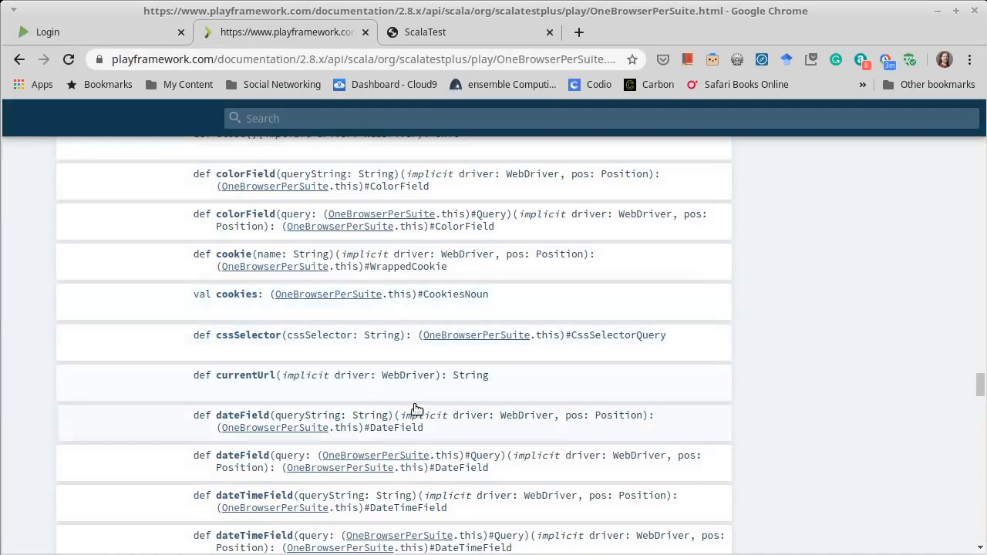
Scroll the OneBrowserPerSuite Scaladoc down past frame, goTo and reloadPage.
scroll(down, 3)
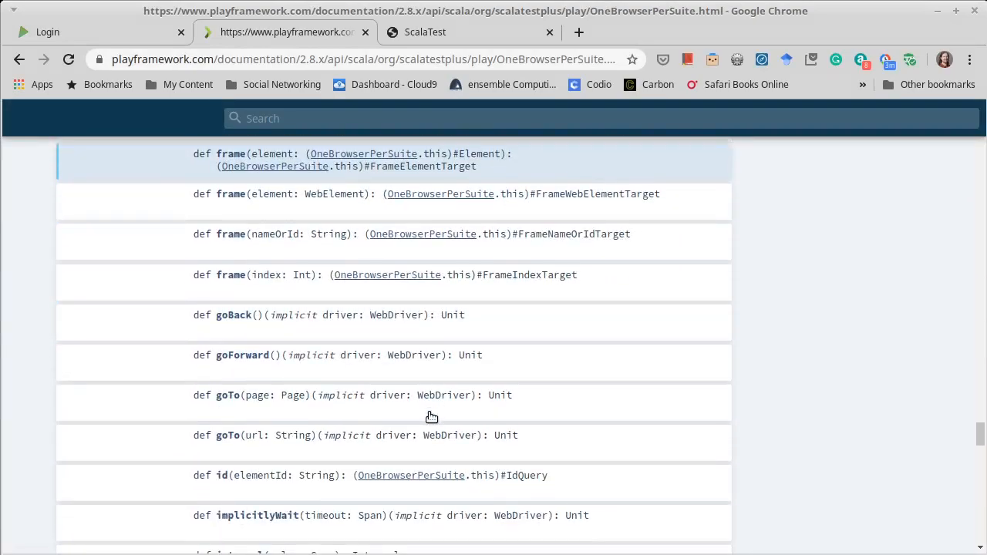
scroll(down, 3)
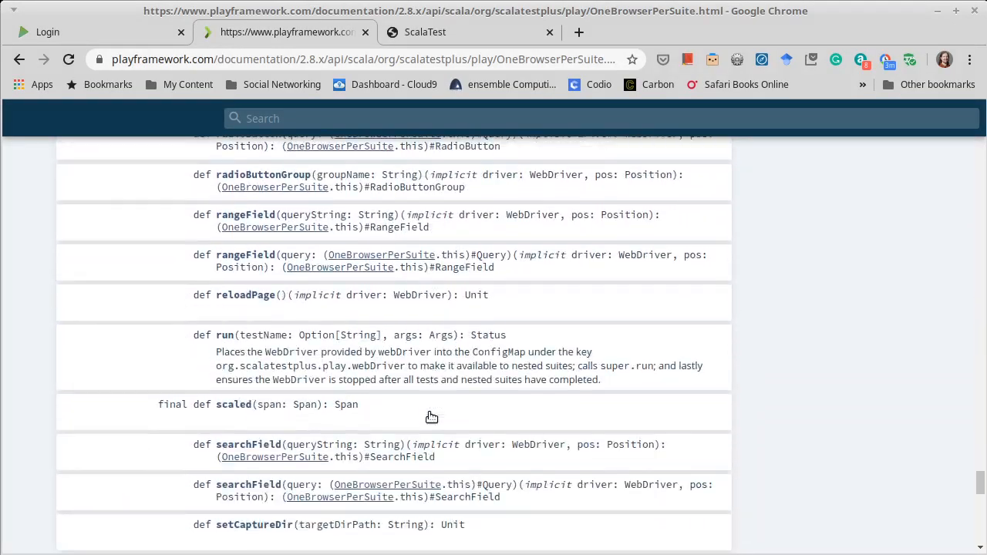
scroll(down, 3)
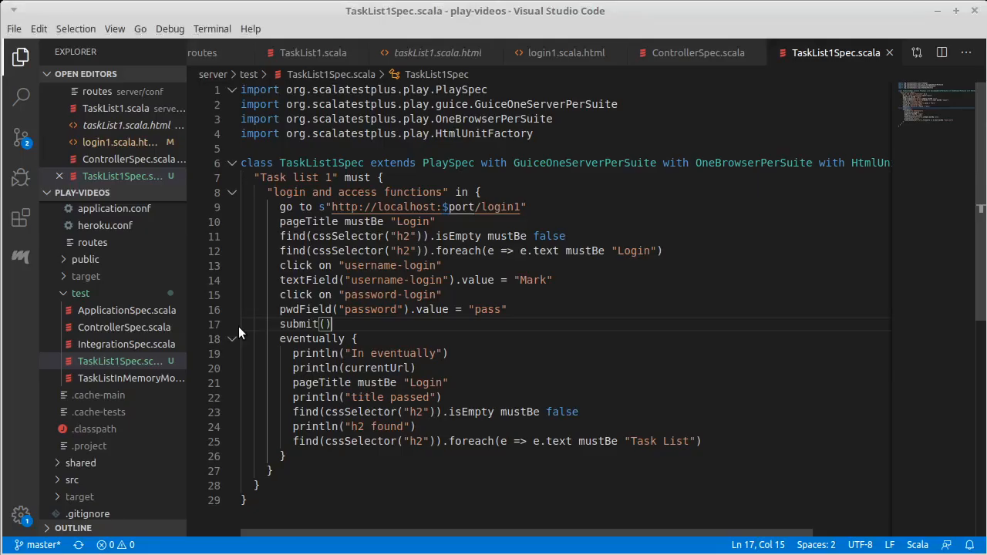
Switch via taskList1.scala.html to login1.scala.html and select the password-login id on the POST form.
click(437, 52)
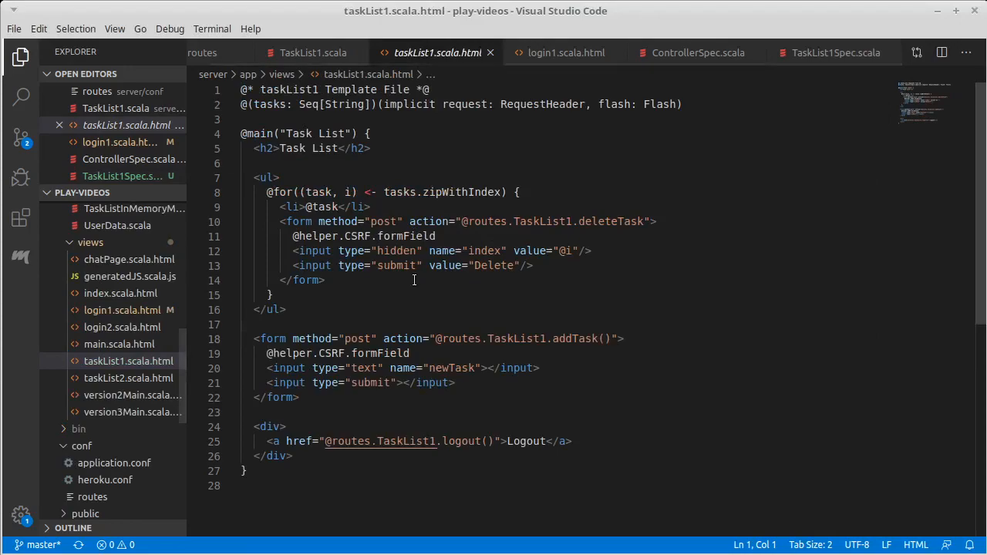
click(564, 52)
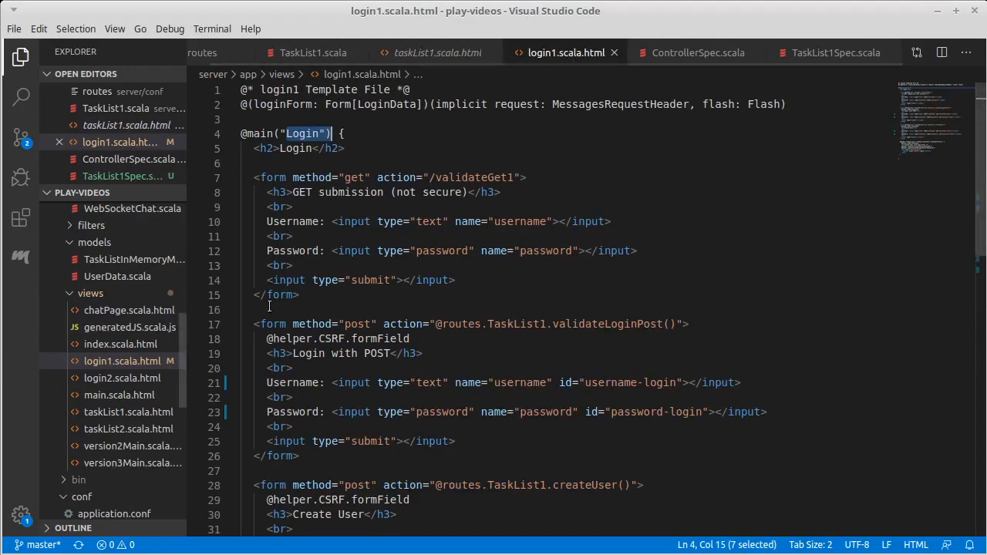
mouse_move(346, 278)
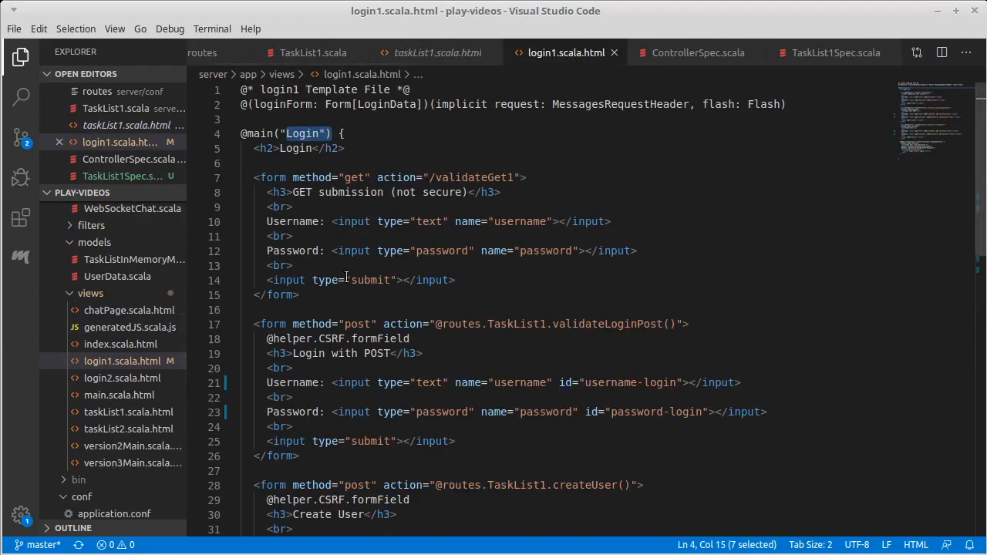
mouse_move(367, 319)
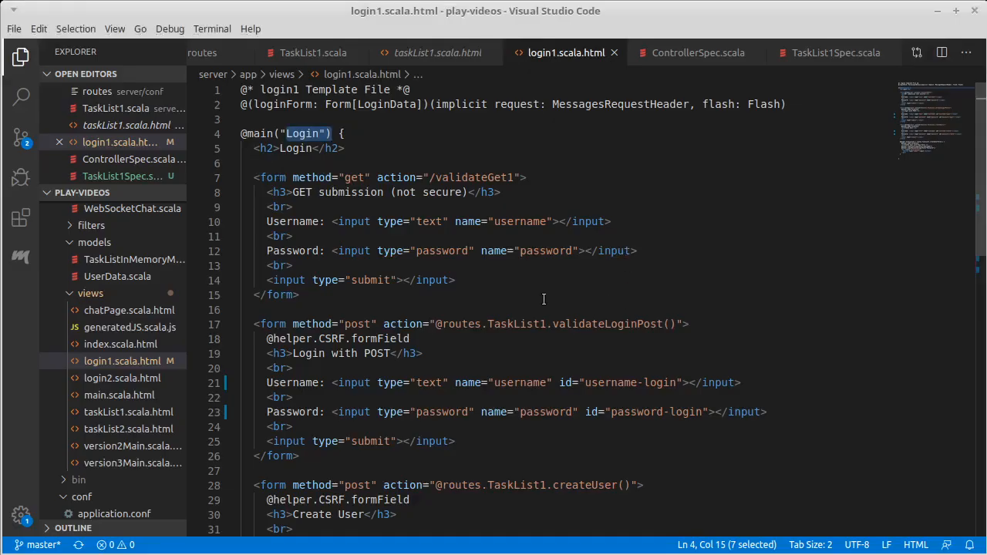
mouse_move(517, 411)
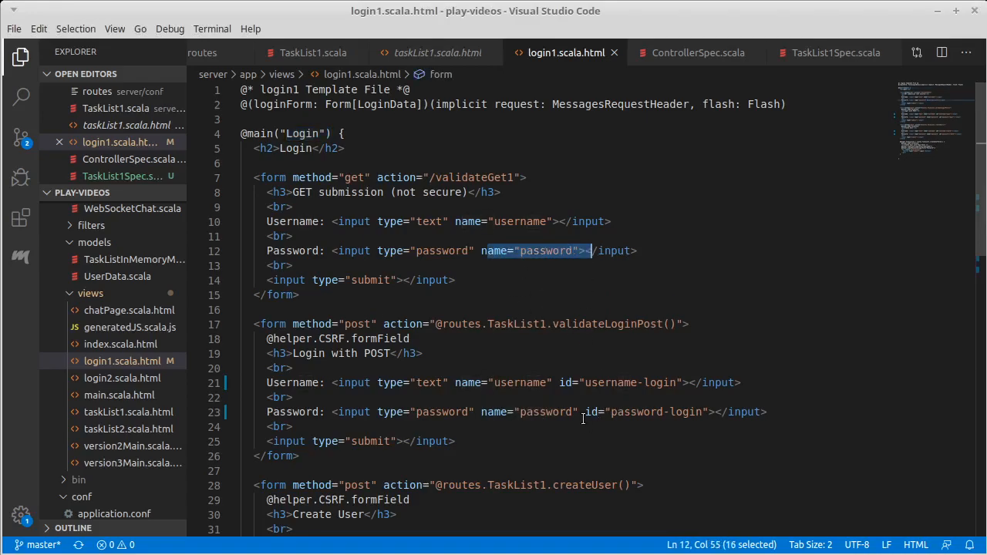
double_click(645, 412)
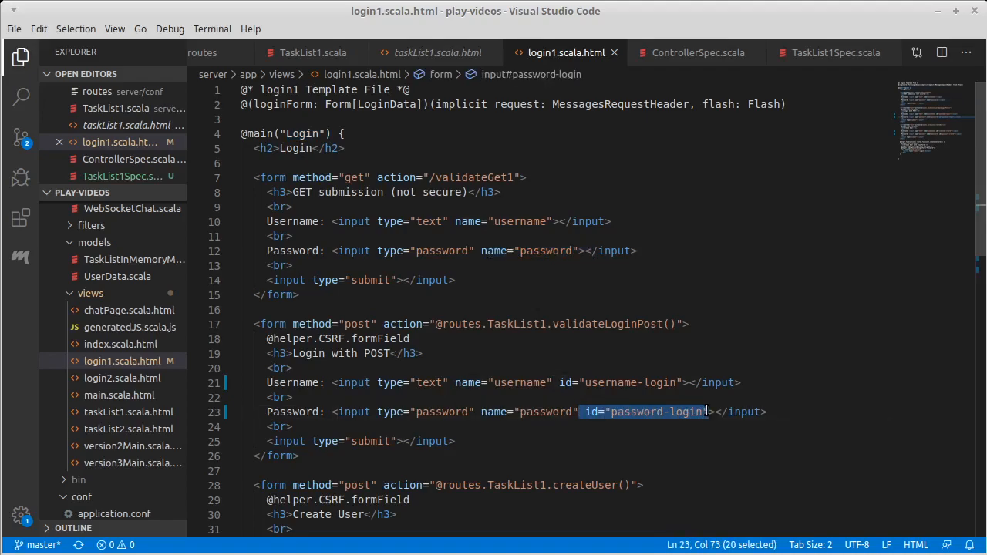
mouse_move(509, 435)
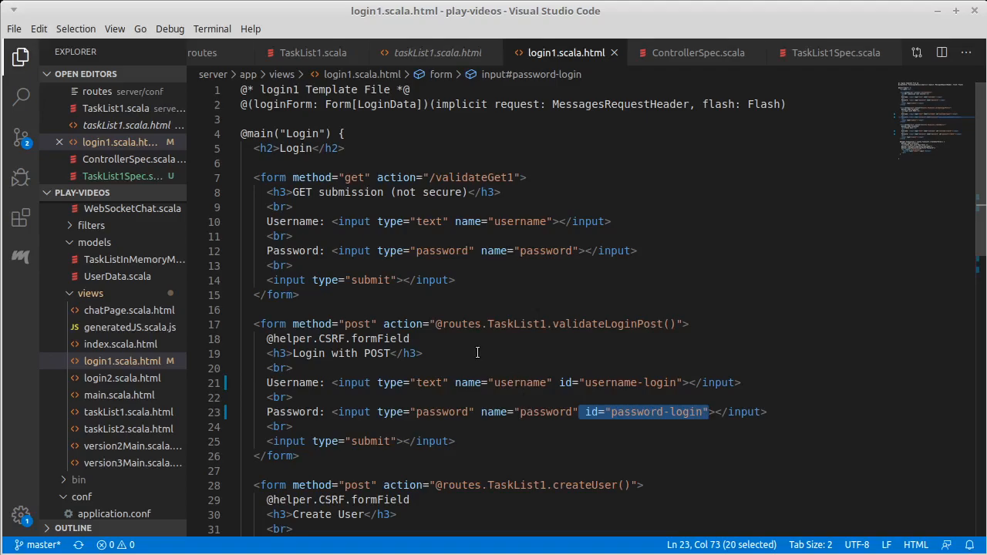
mouse_move(497, 460)
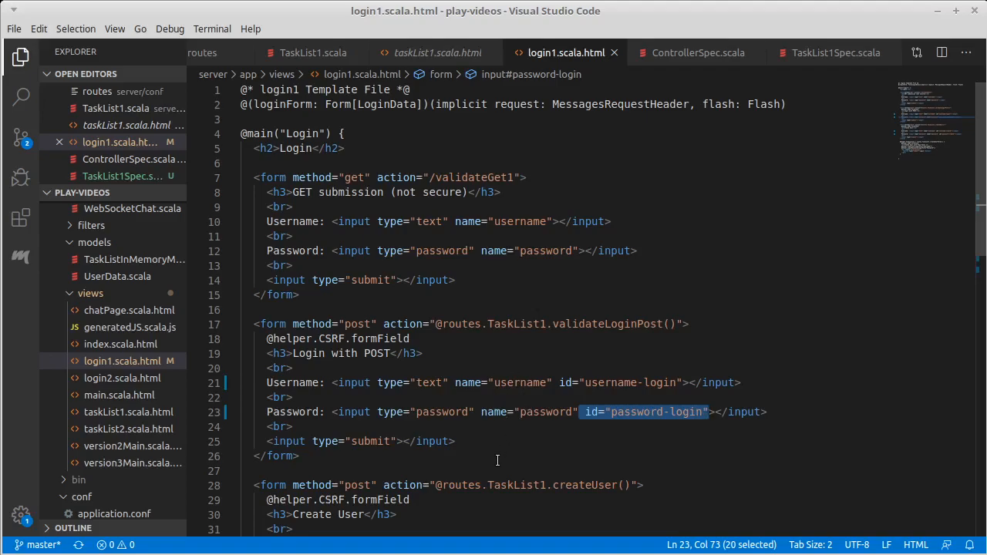